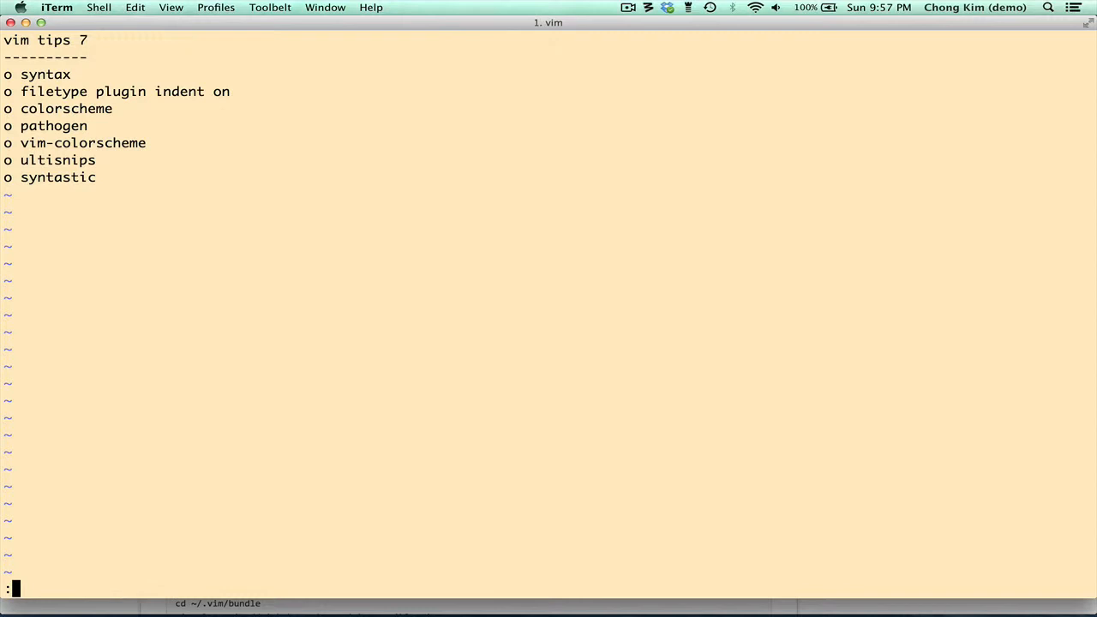
Open a.rb with syntax highlighting on, then start editing ~/.vimrc
type("e a")
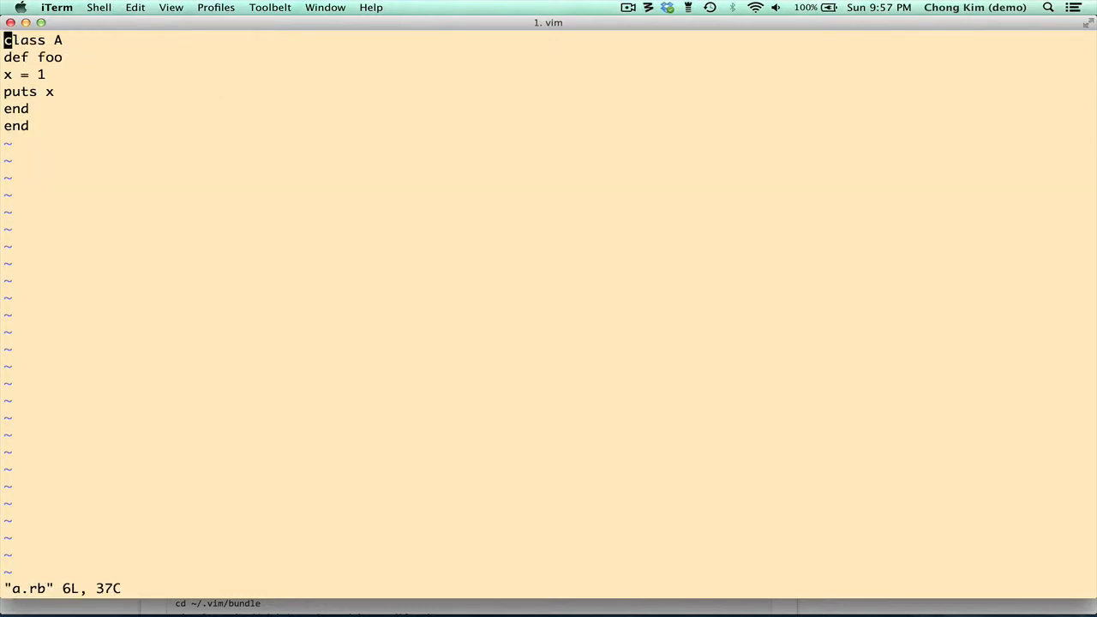
key("j")
type(":")
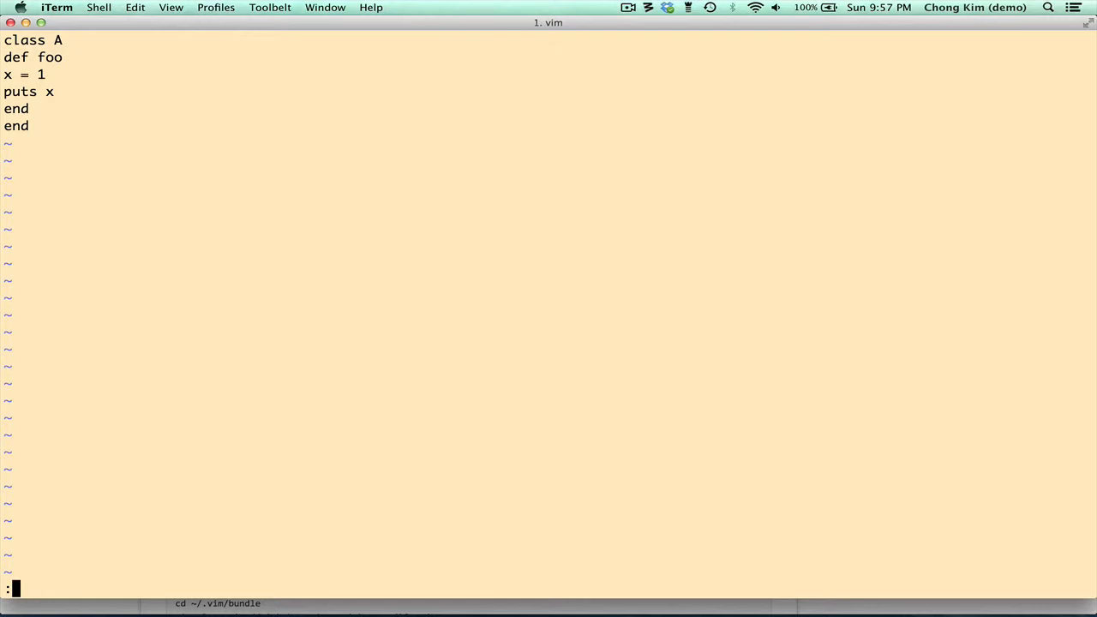
type("syntax")
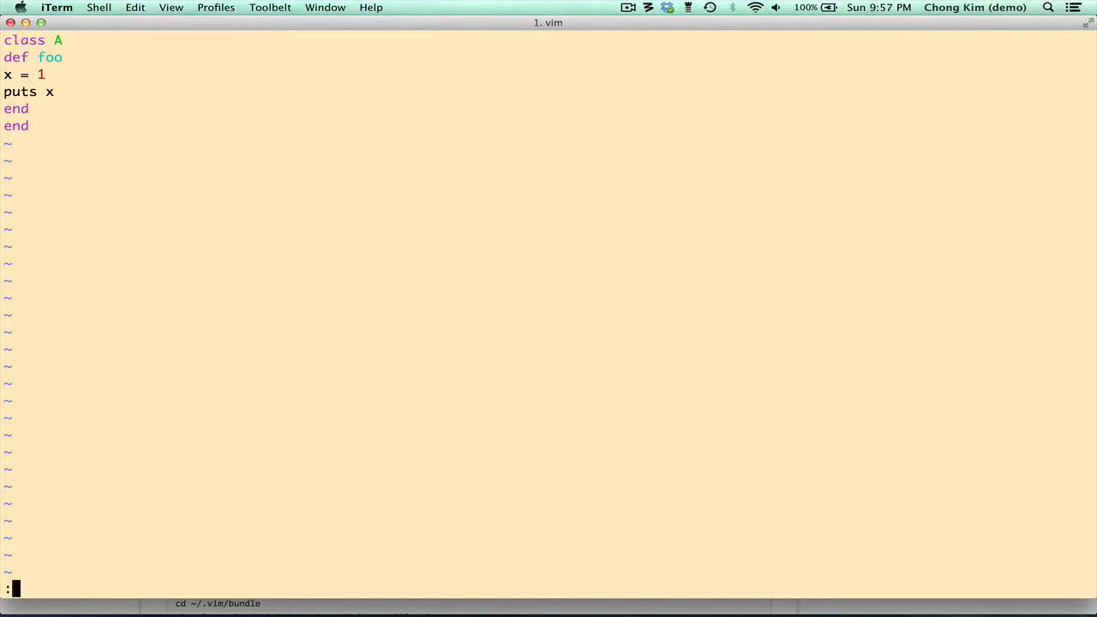
type("e")
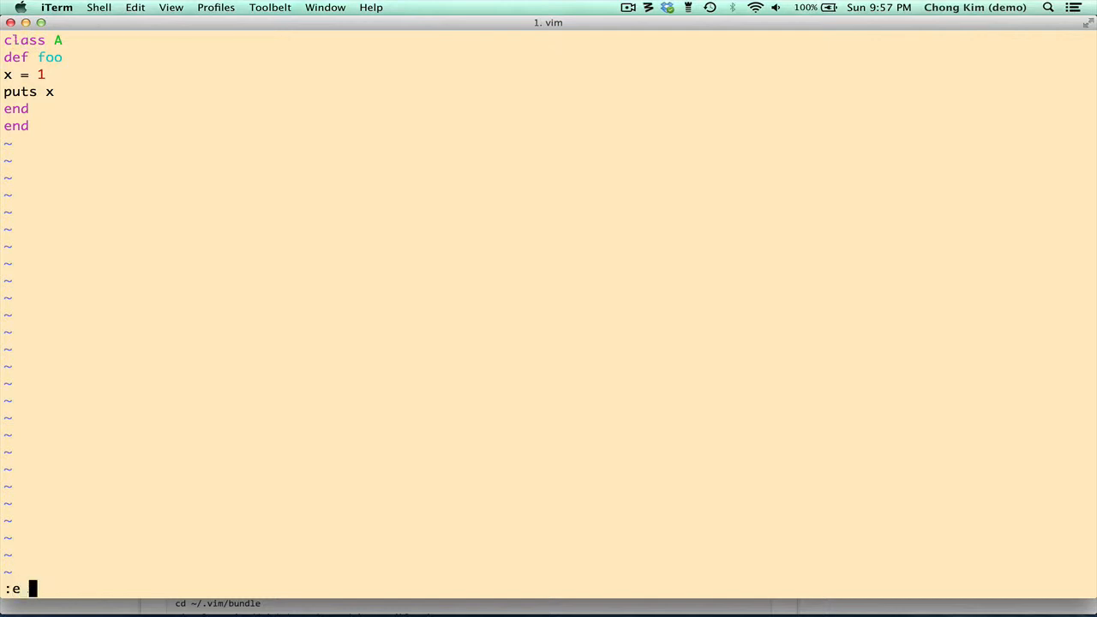
type("~/.vimrc")
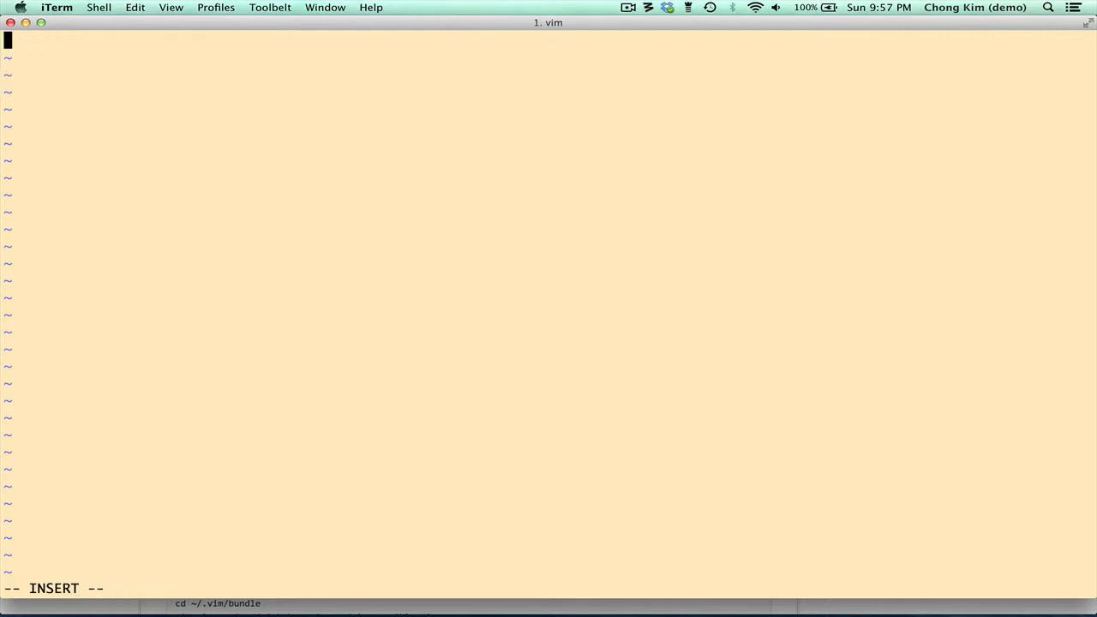
Add 'syntax on' and 'filetype plugin indent on' lines to the vimrc
type("syntax on")
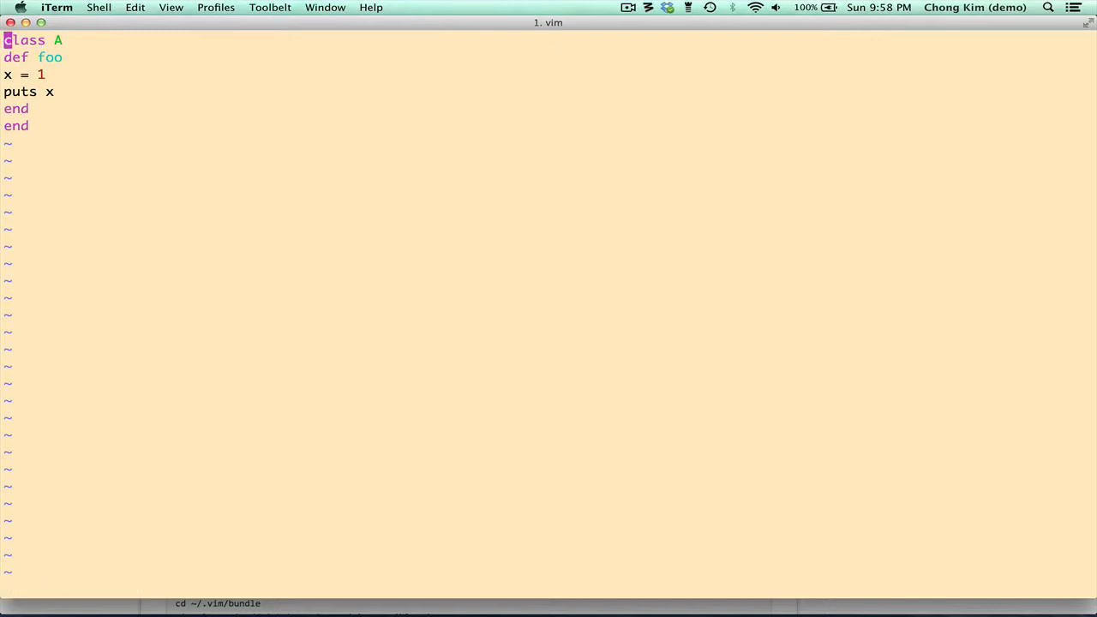
type("syntax on")
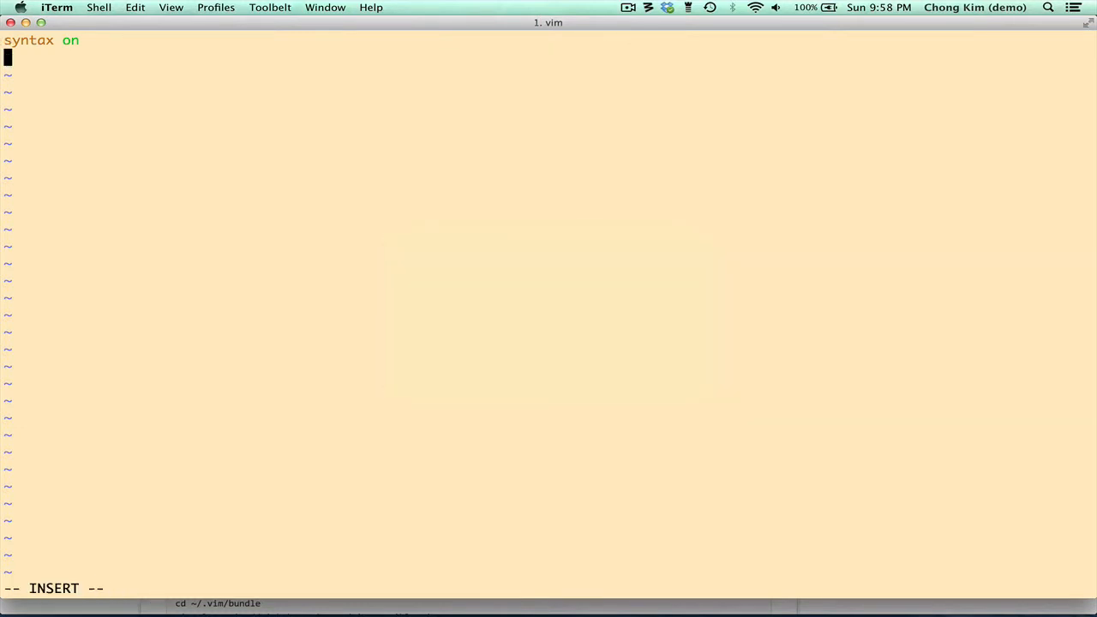
type("fie")
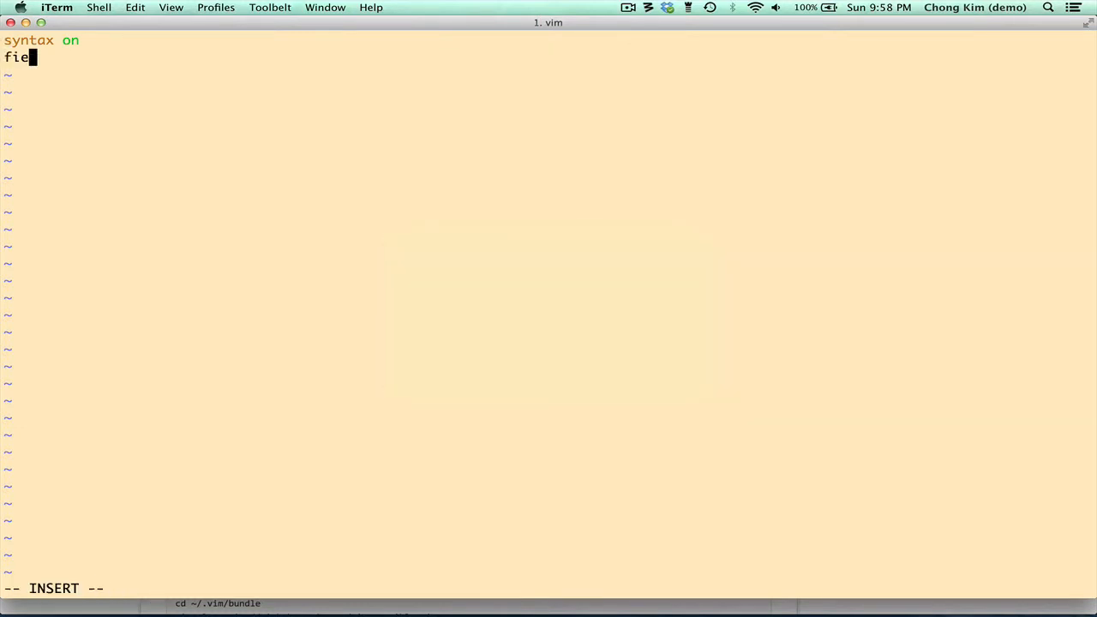
type("lt")
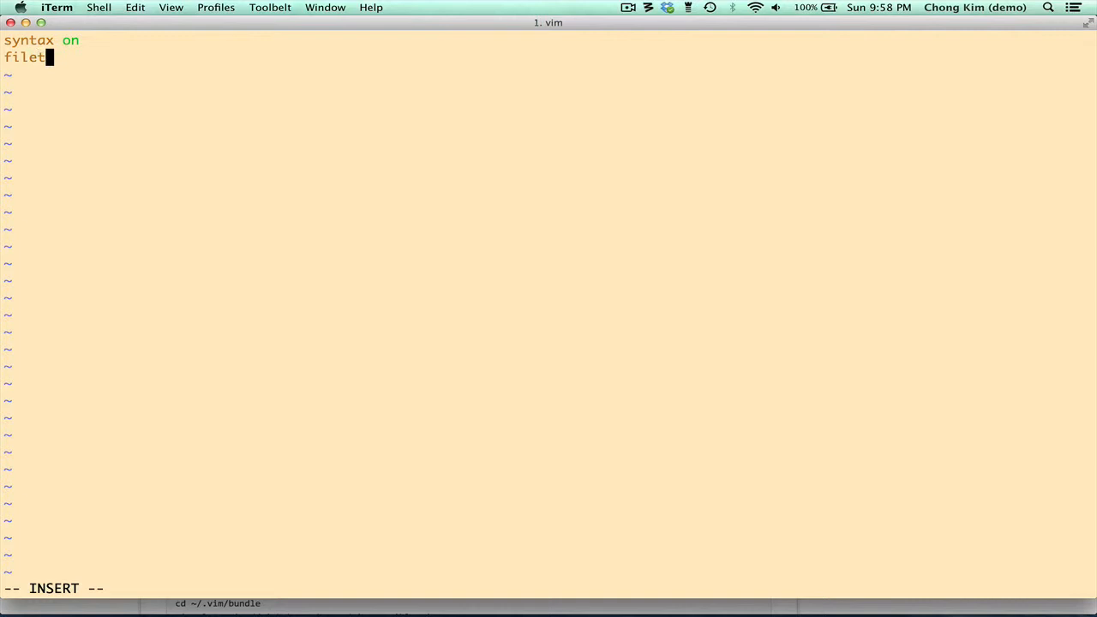
type("ype plugin")
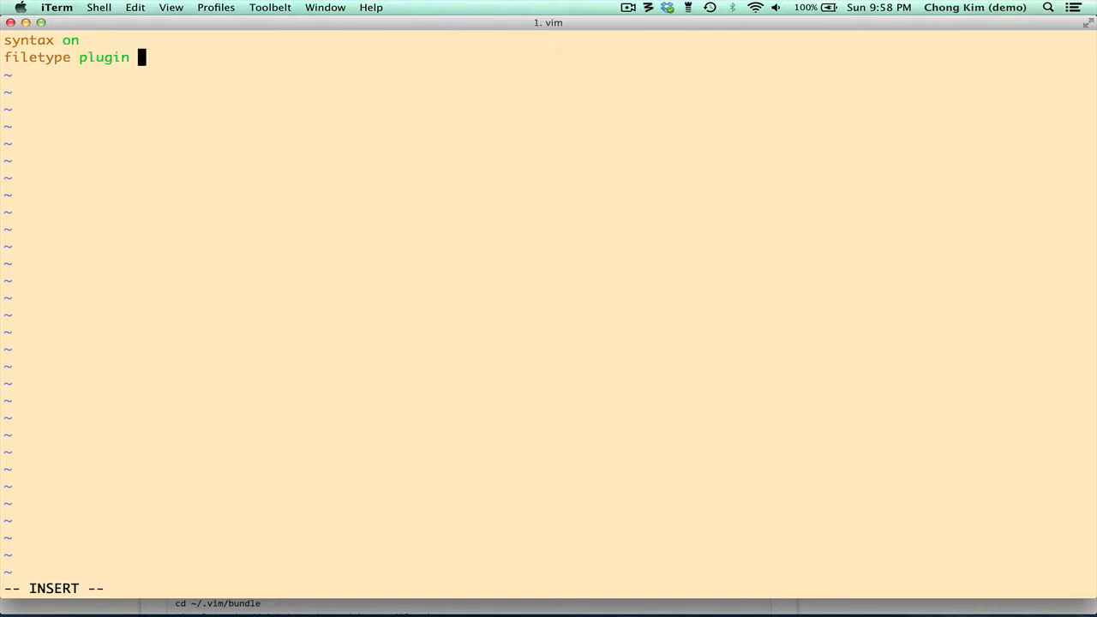
type("indent on")
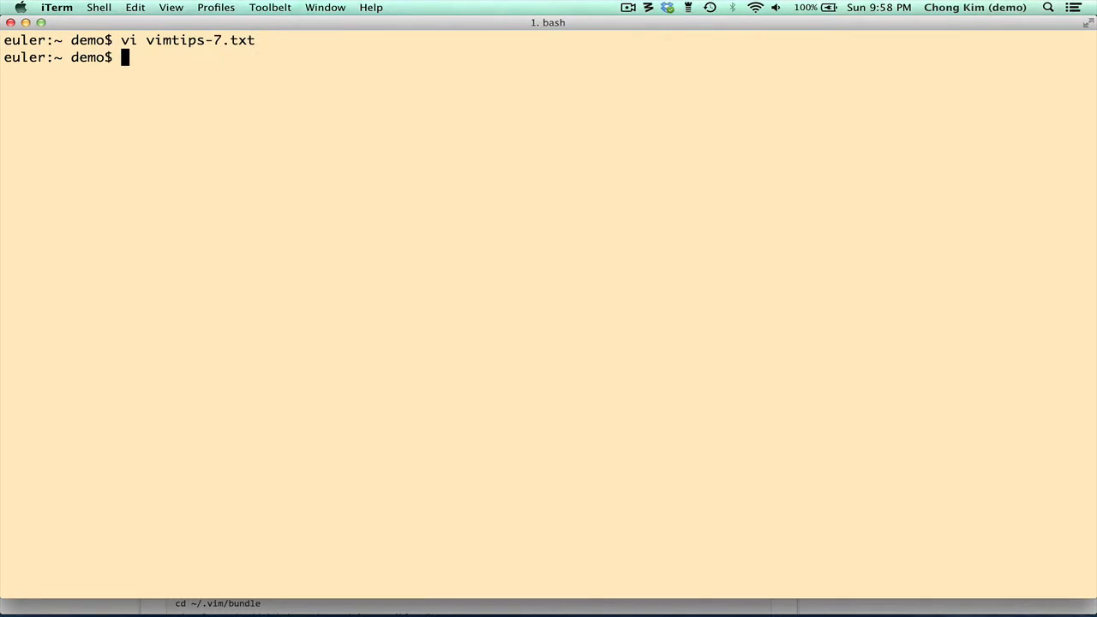
Reopen the vimrc and add 'set sw=2 ts=2 expandtab' for two-space indents
type("vi")
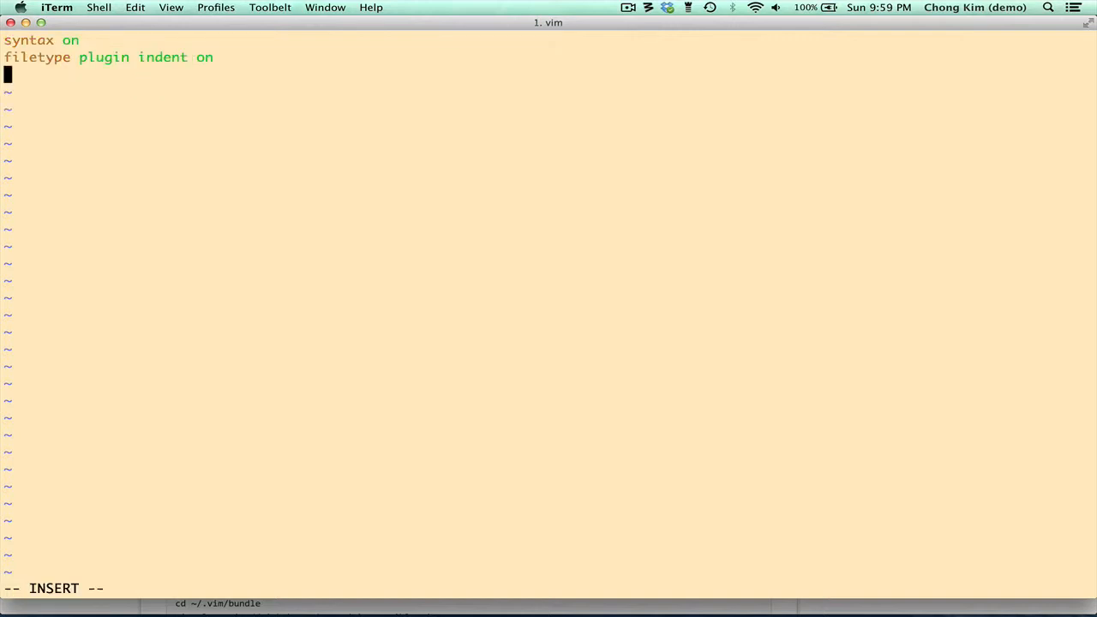
type("set")
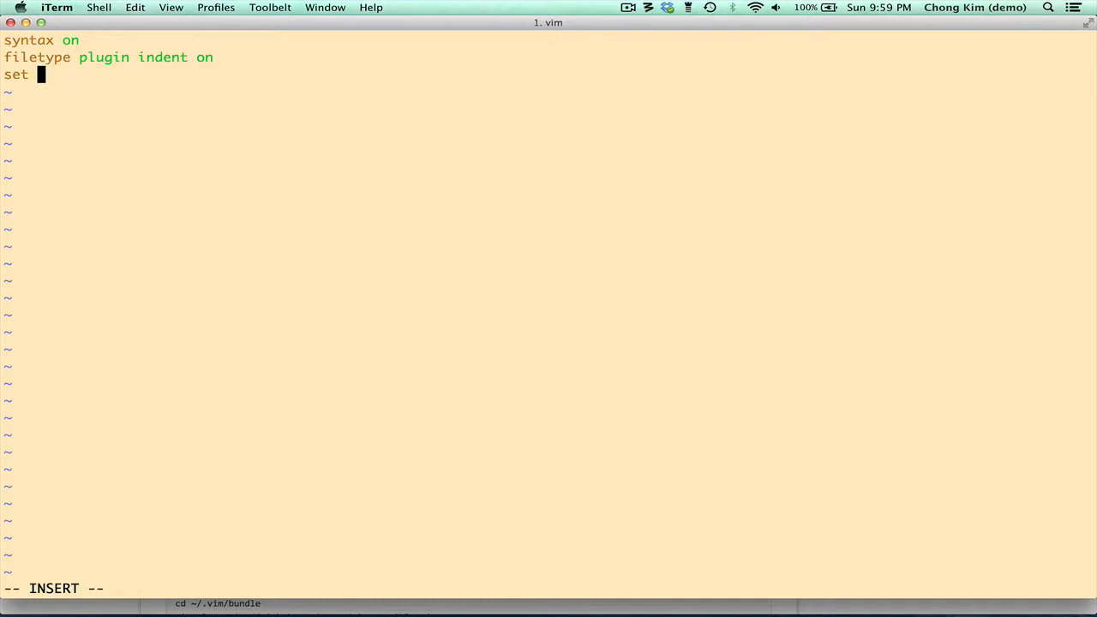
type("sw=2 ts=")
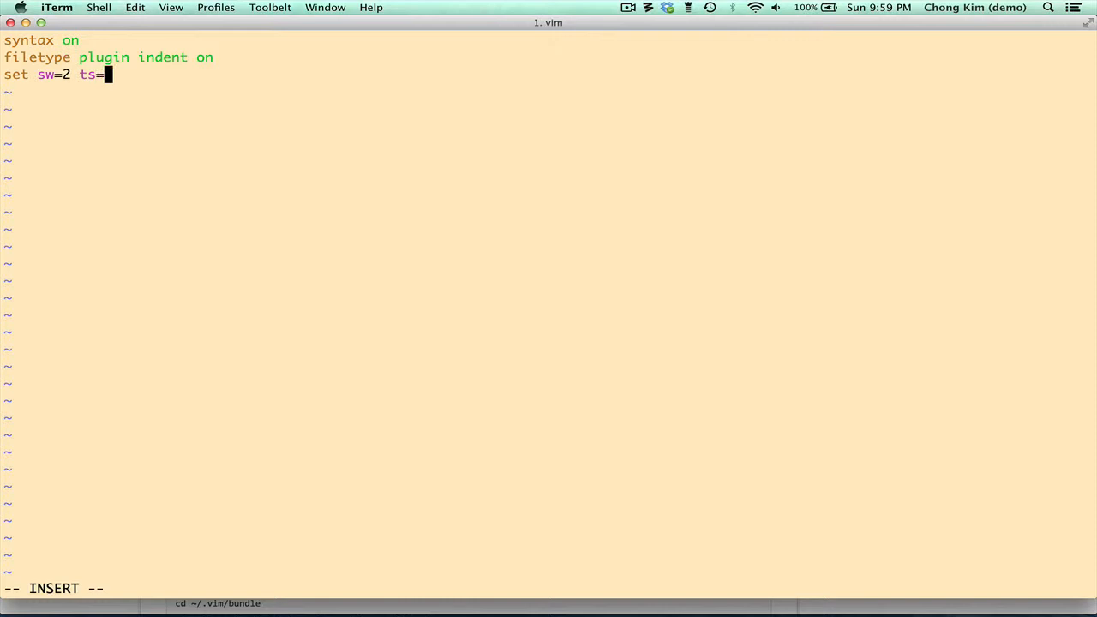
type("2")
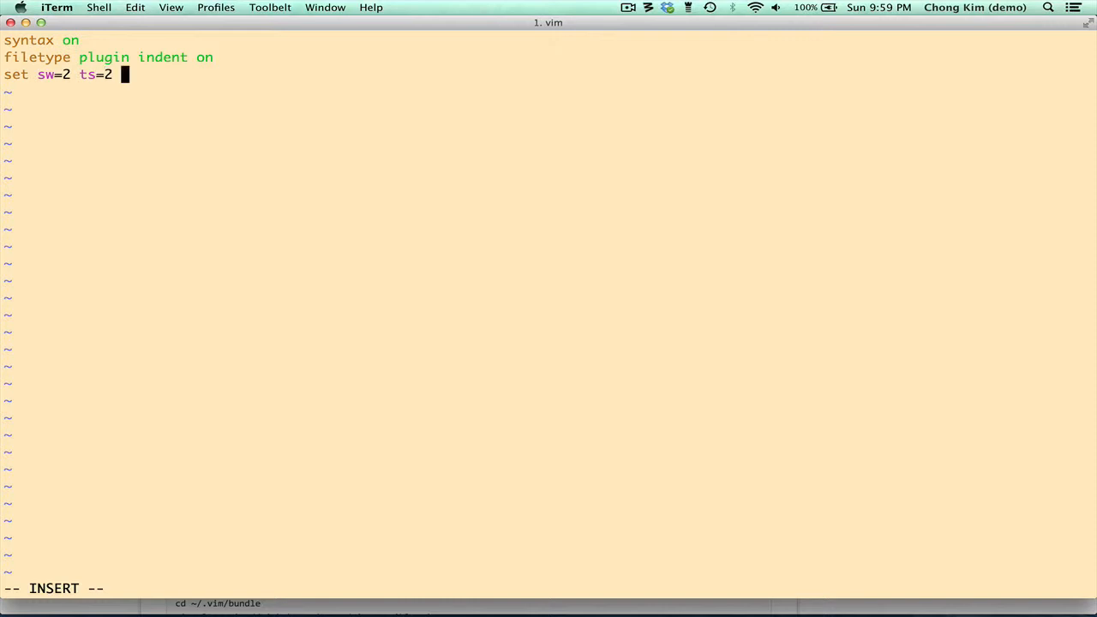
type("expand")
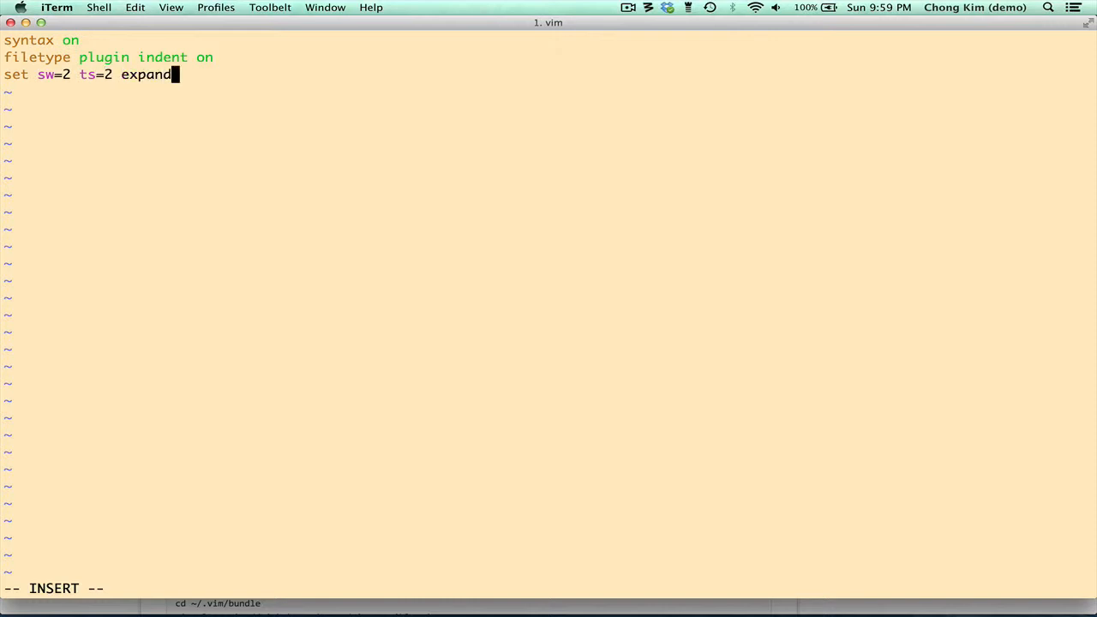
type("tab")
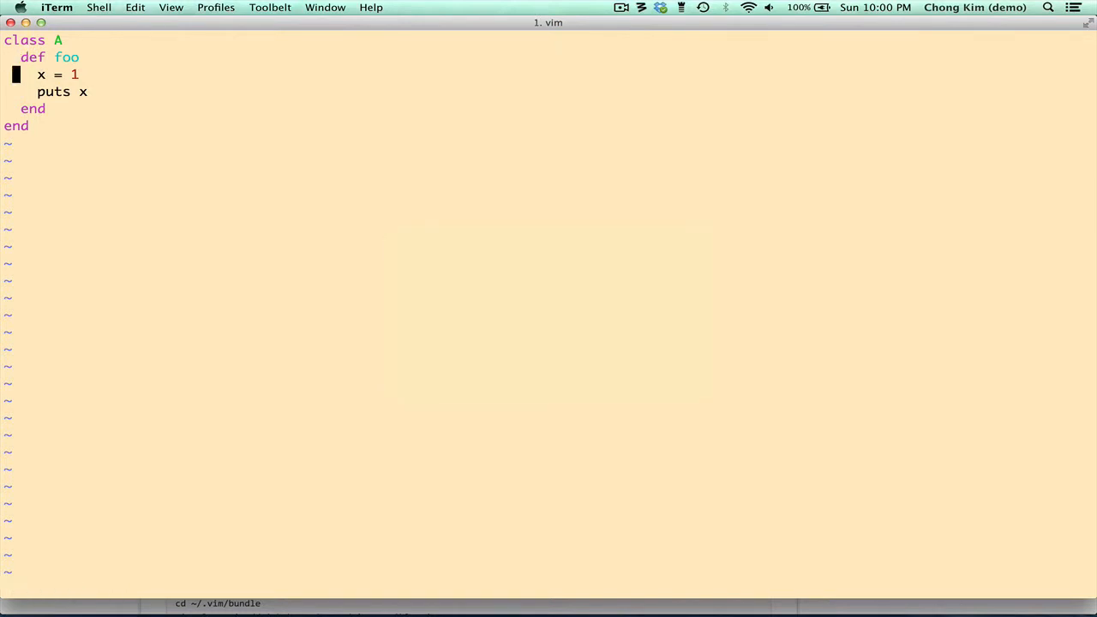
Reindent a.rb and list available color schemes with :colo completion
type(":colo")
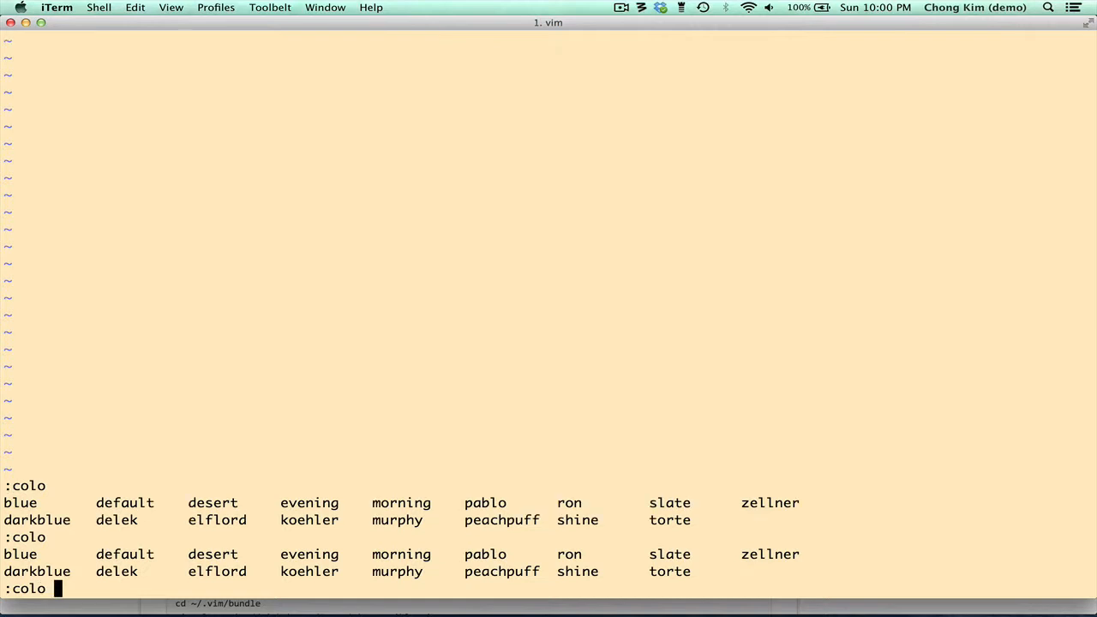
type("t")
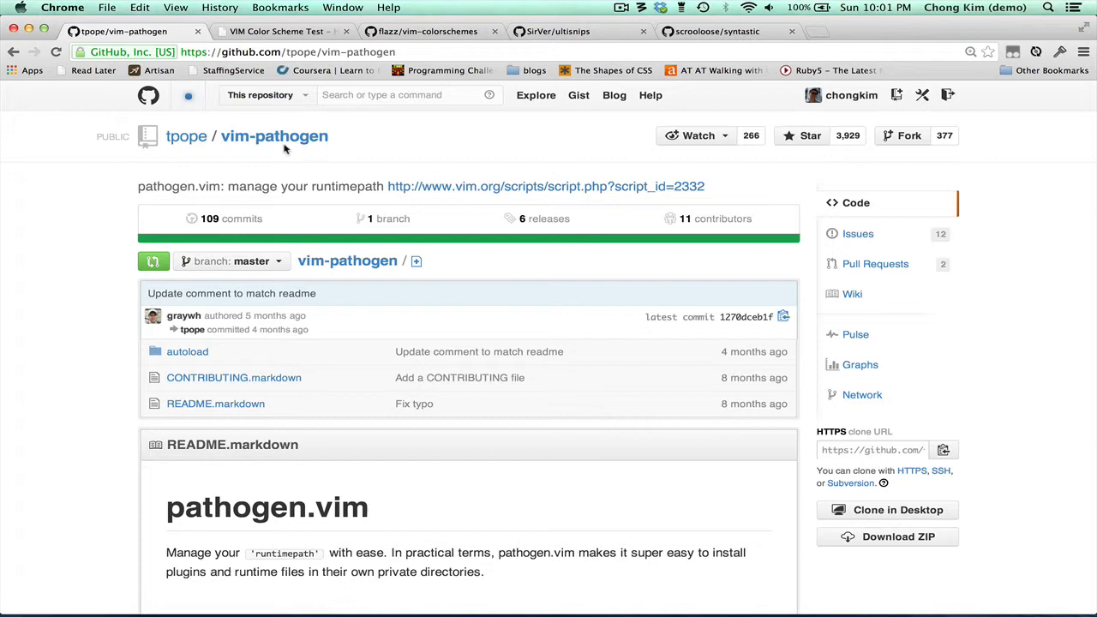
Scroll the vim-pathogen README down to its Installation commands
scroll("down", 3)
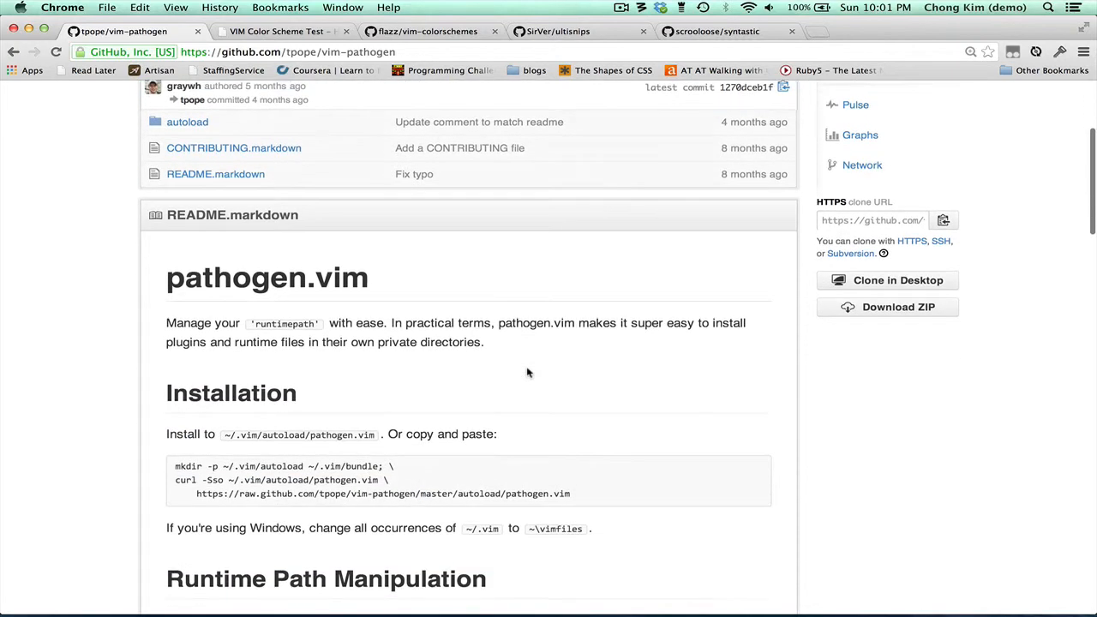
scroll("down", 3)
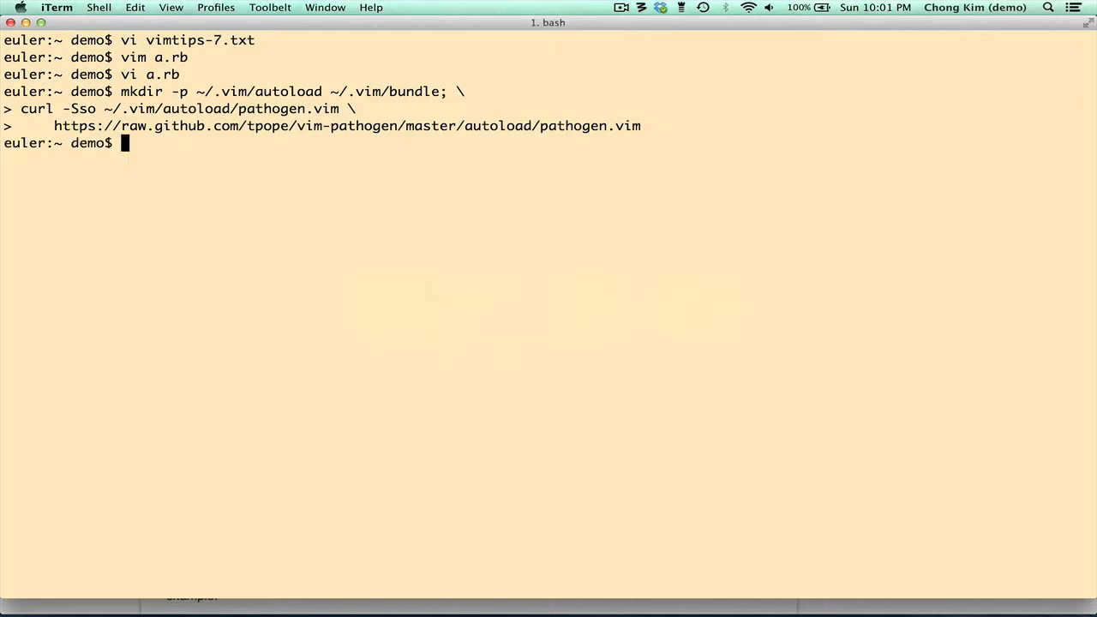
Switch to Chrome and scroll through the pathogen setup instructions
key("cmd+tab")
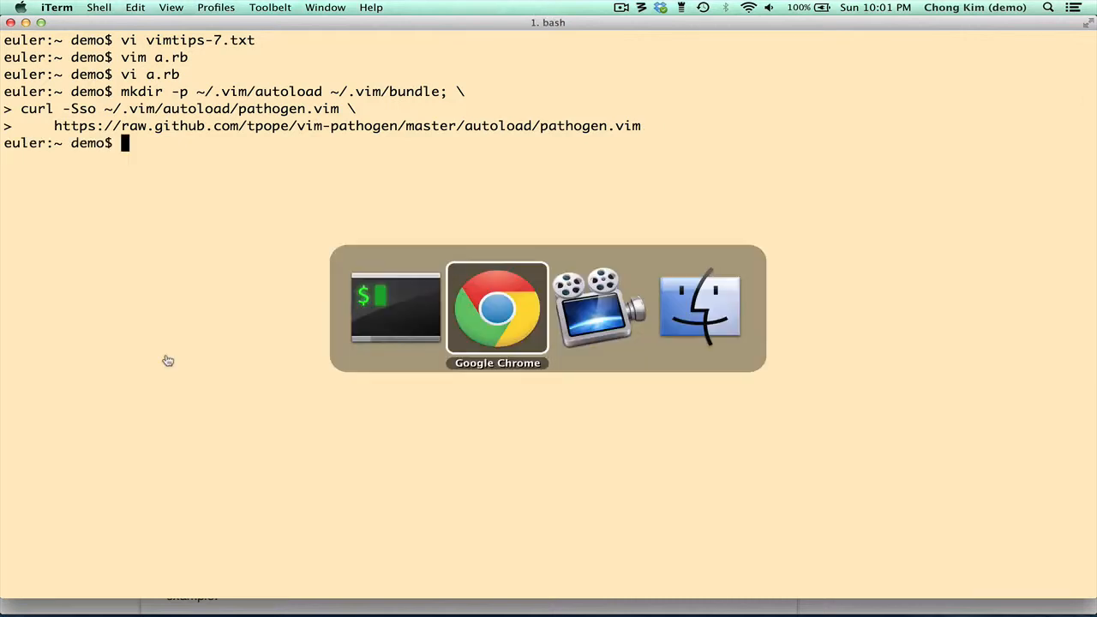
left_click(497, 306)
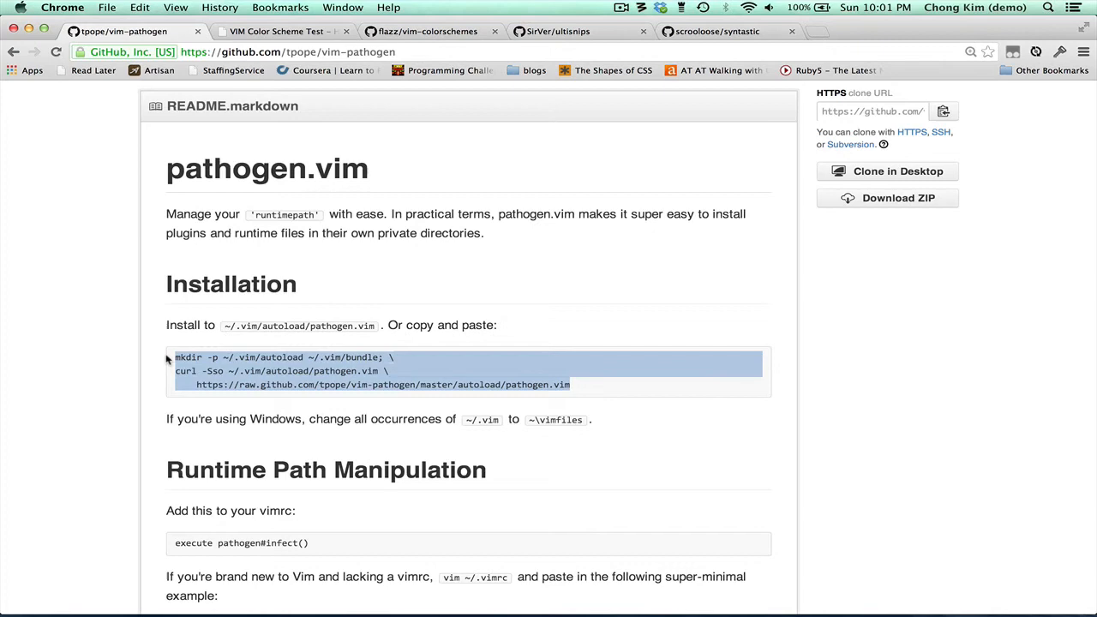
scroll("down", 3)
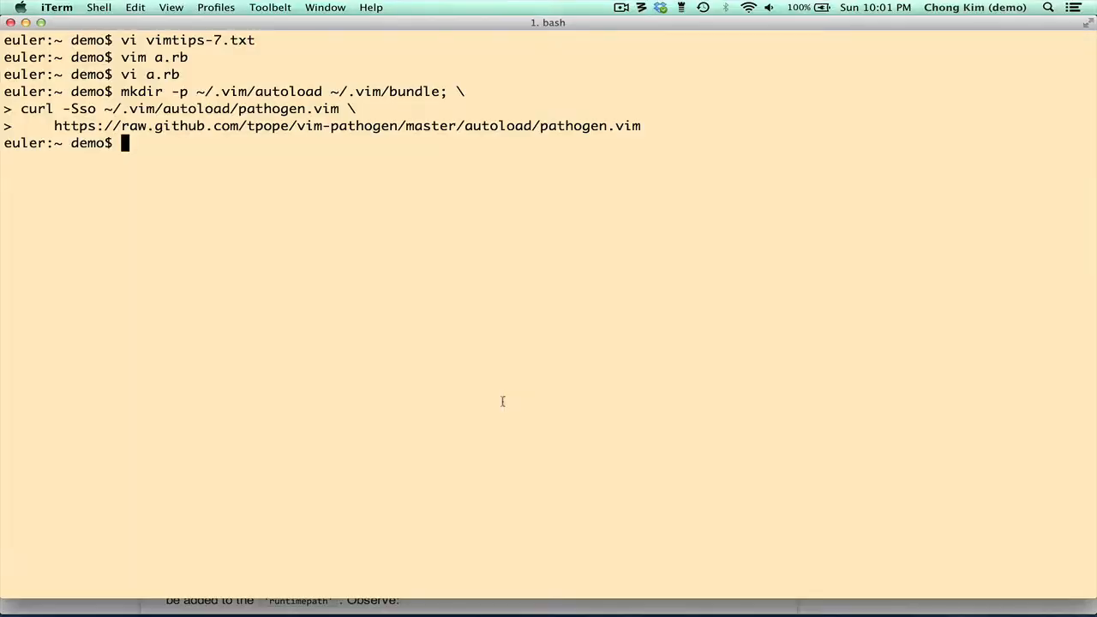
Open .vimrc with vi, then return to Chrome's execute pathogen#infect() line
type("vi .vimrc")
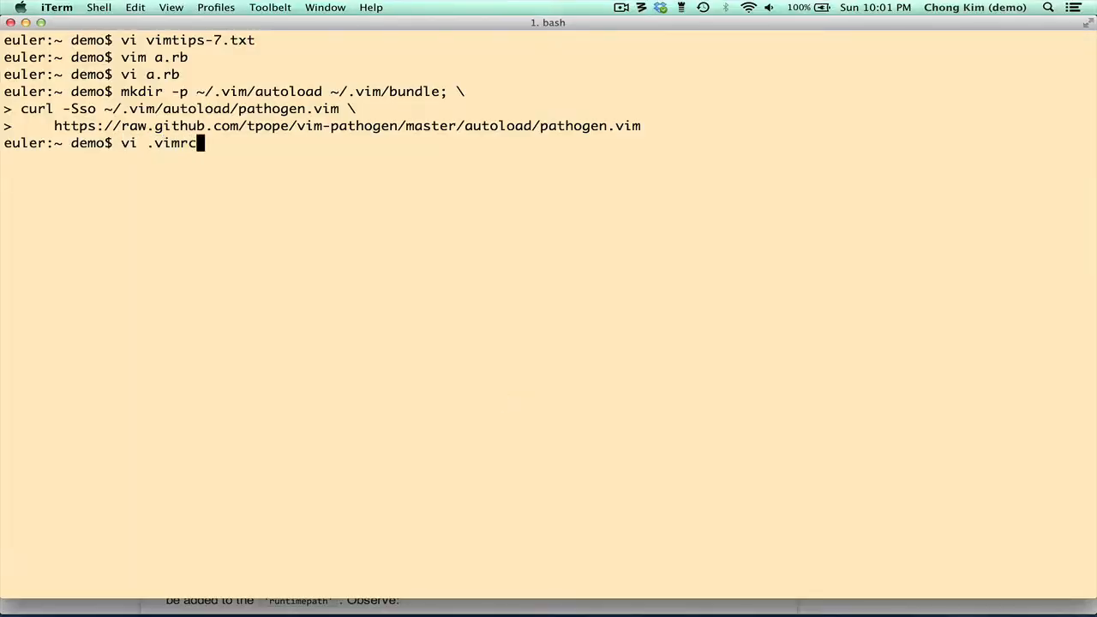
key("Return")
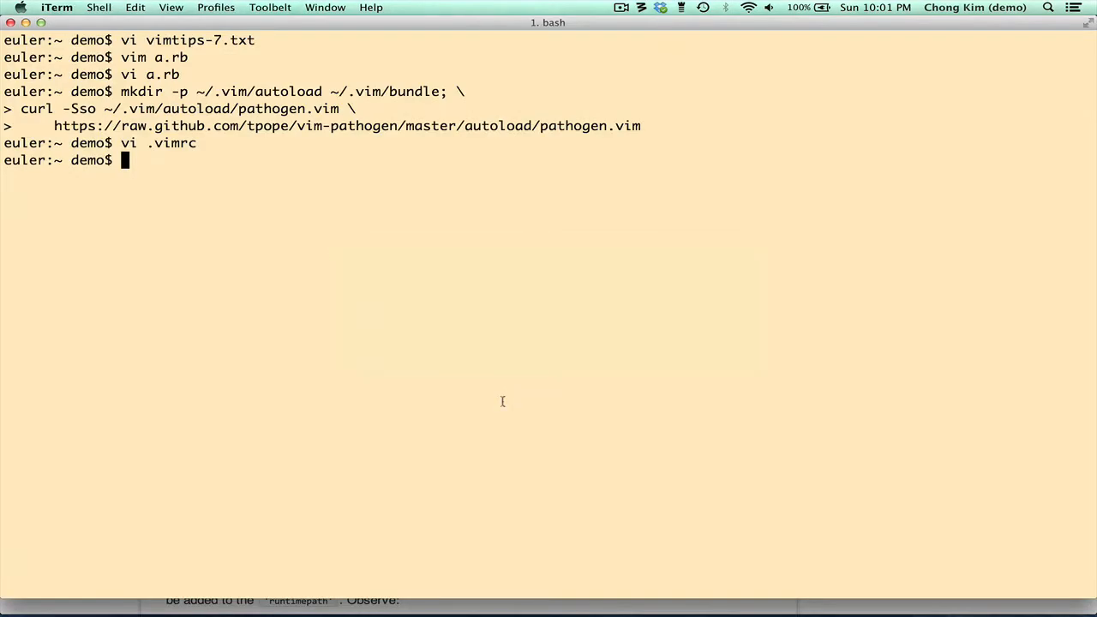
key("cmd+tab")
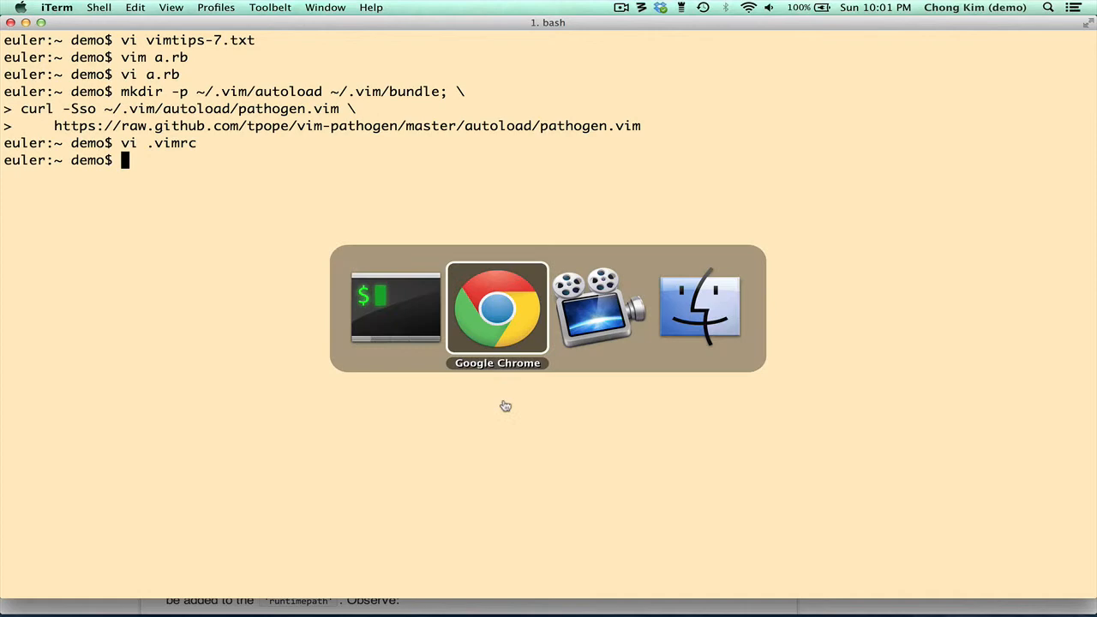
left_click(497, 308)
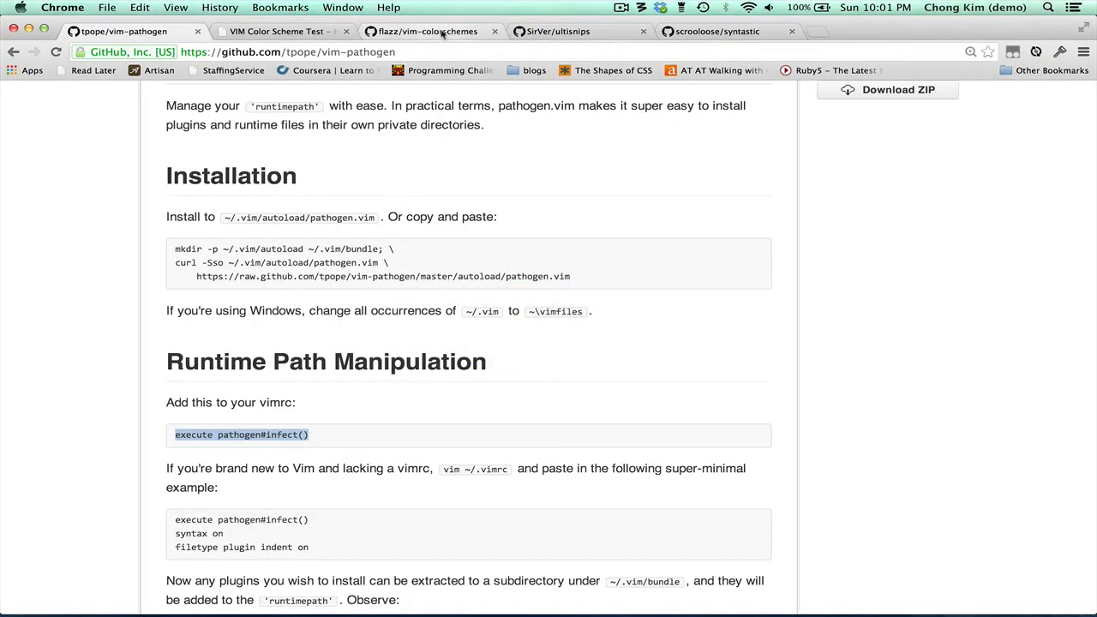
View the flazz/vim-colorschemes repository page and copy its clone URL
left_click(427, 32)
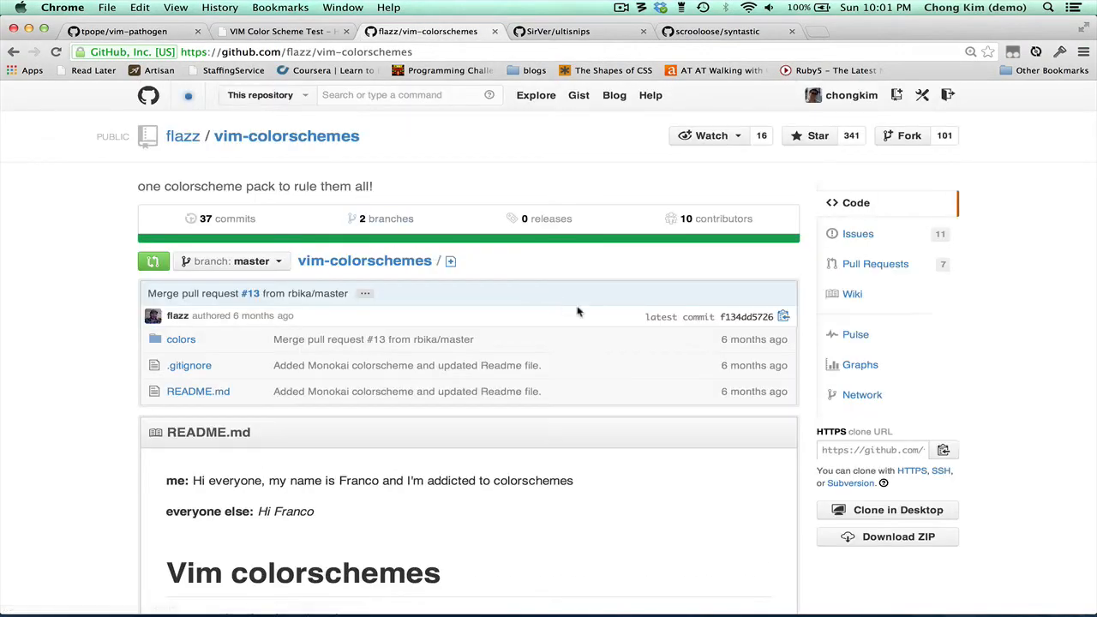
scroll("down", 3)
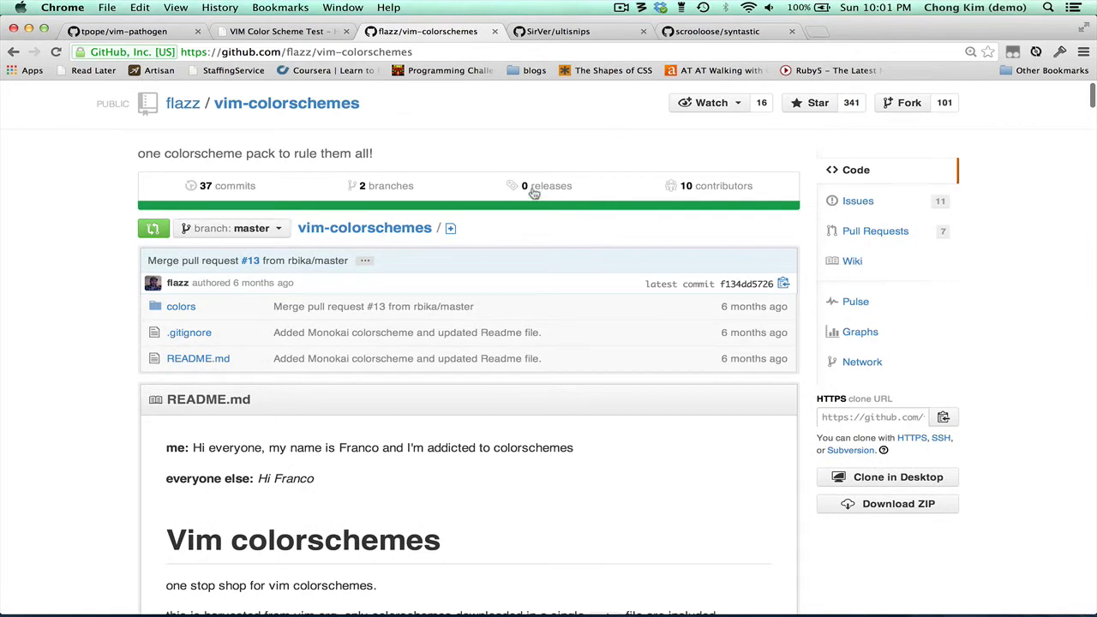
scroll("down", 3)
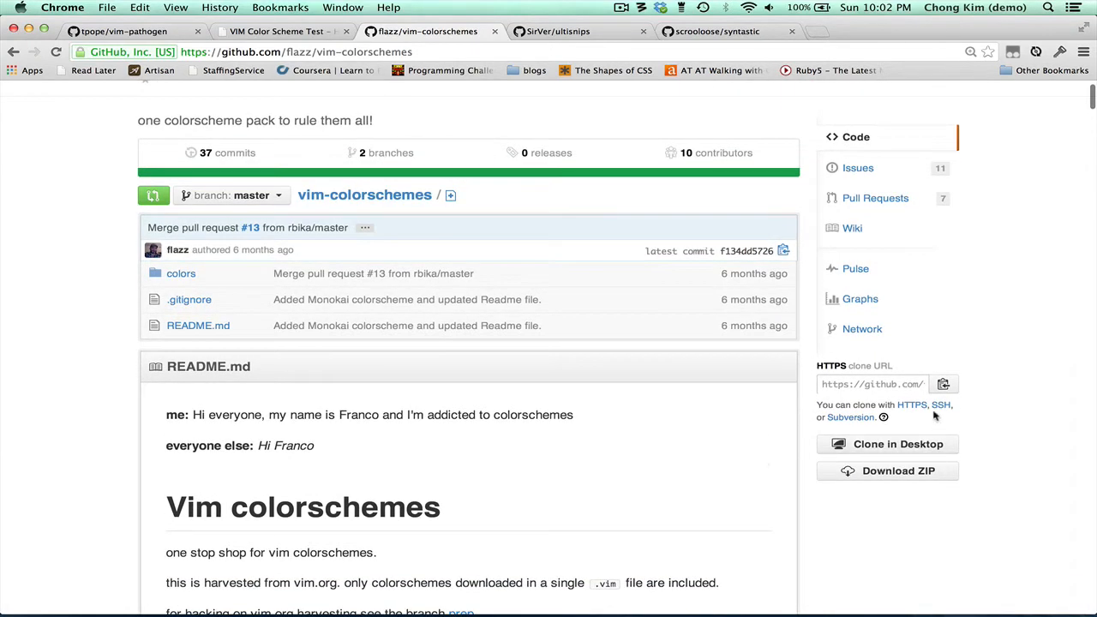
left_click(943, 384)
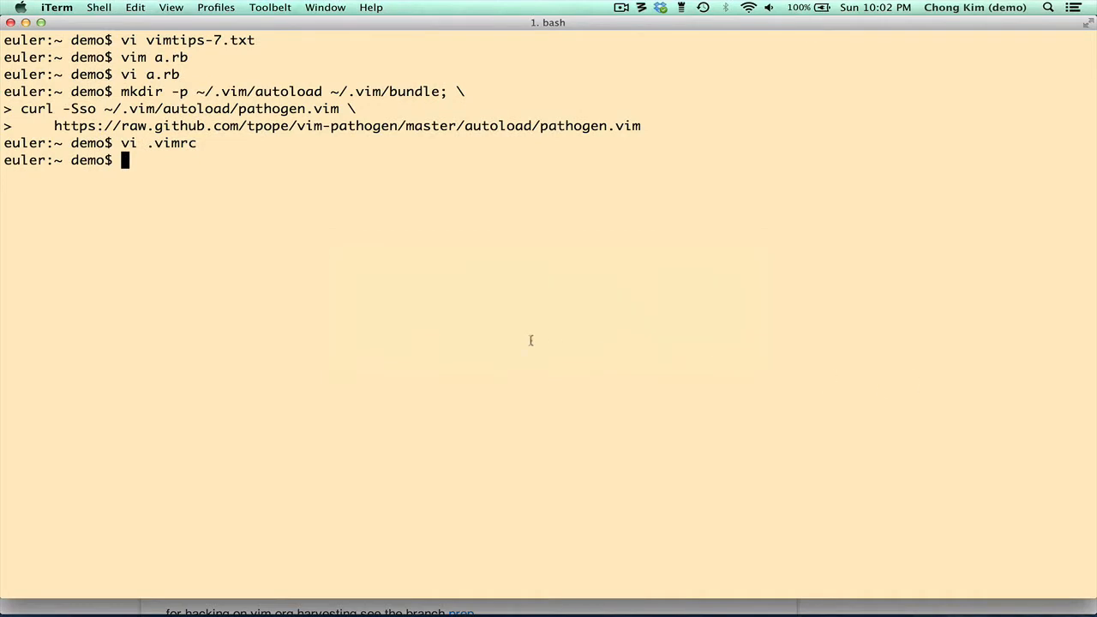
Git clone vim-colorschemes into ~/.vim/bundle, then reopen a.rb in Vim
type("cd ~/.vim/bundle/")
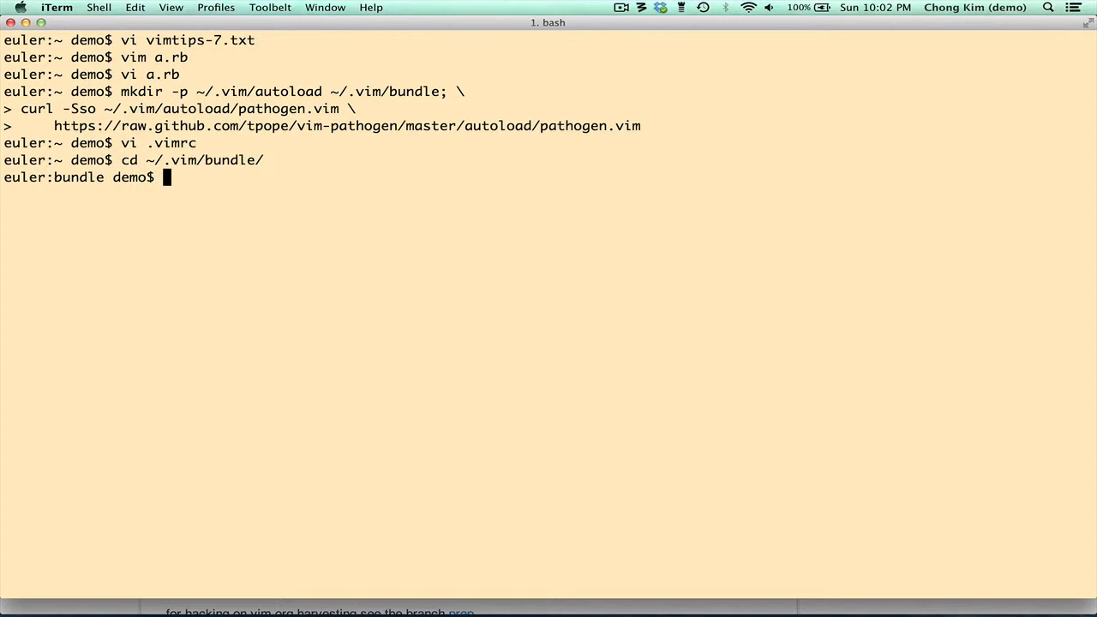
type("ls")
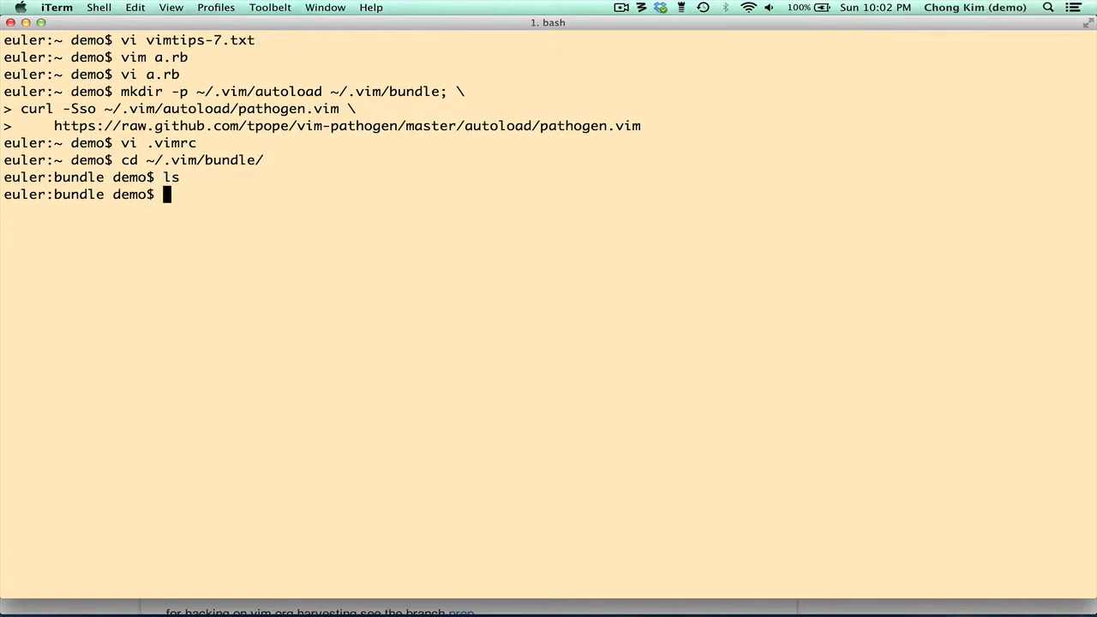
type("git clone https://github.com/flazz/vim-colorschemes.git")
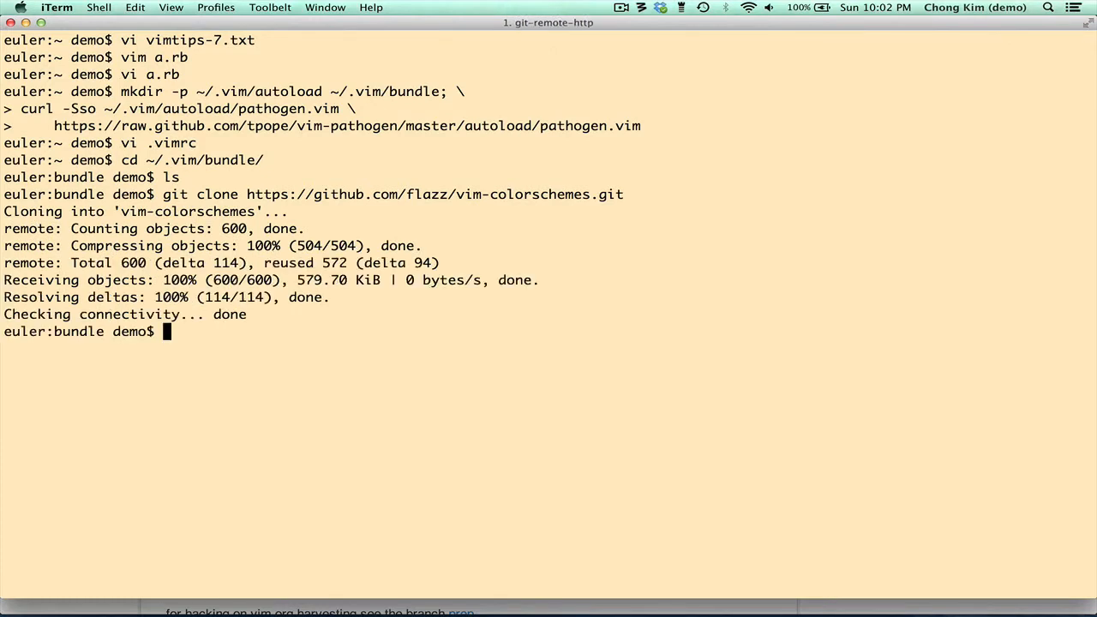
type("cd")
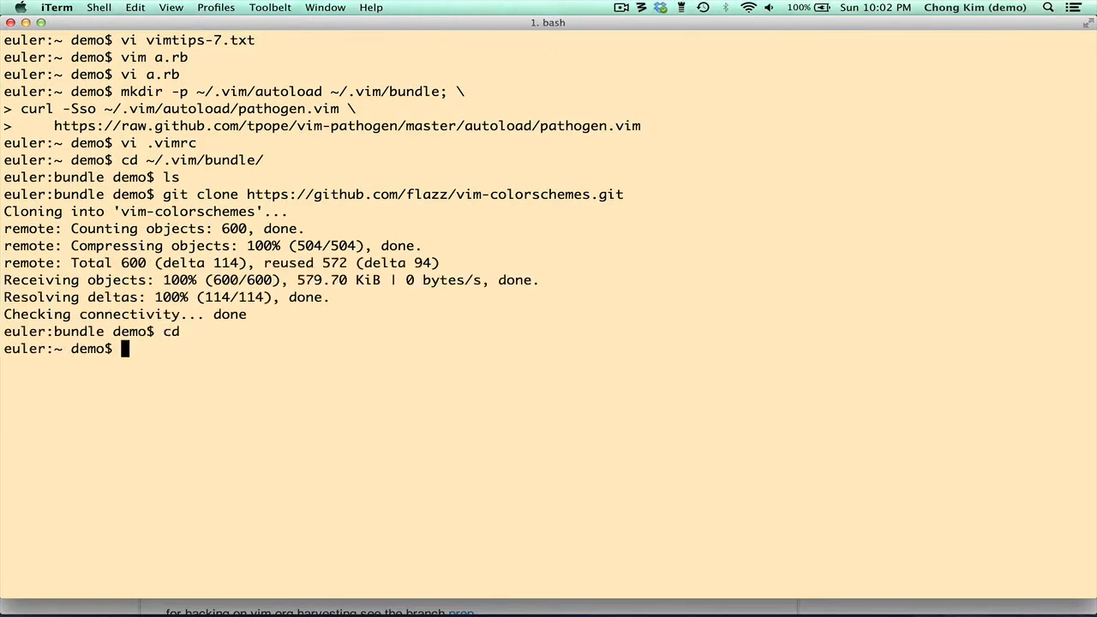
type("vi")
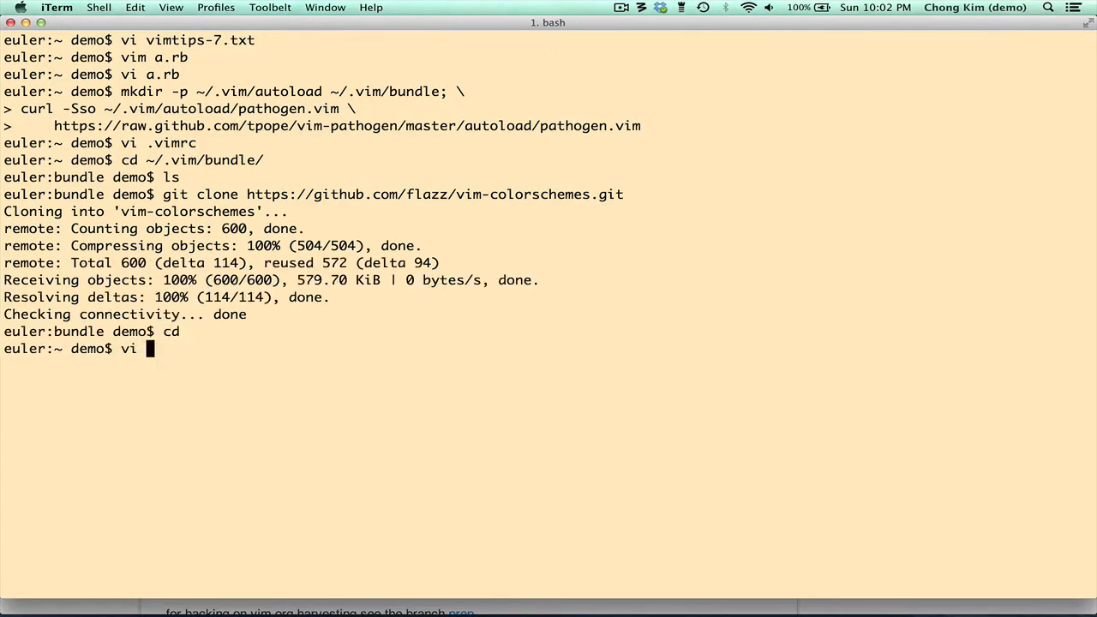
type("a.rb")
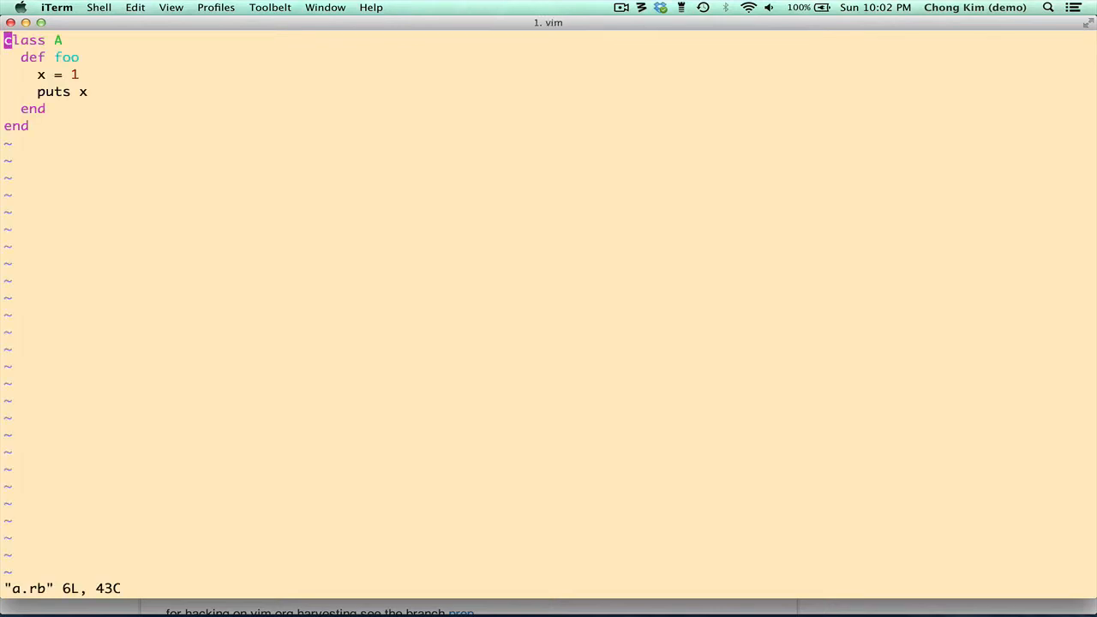
Try :colo, quit terminal Vim, and reopen a.rb with gvim
type(":colo")
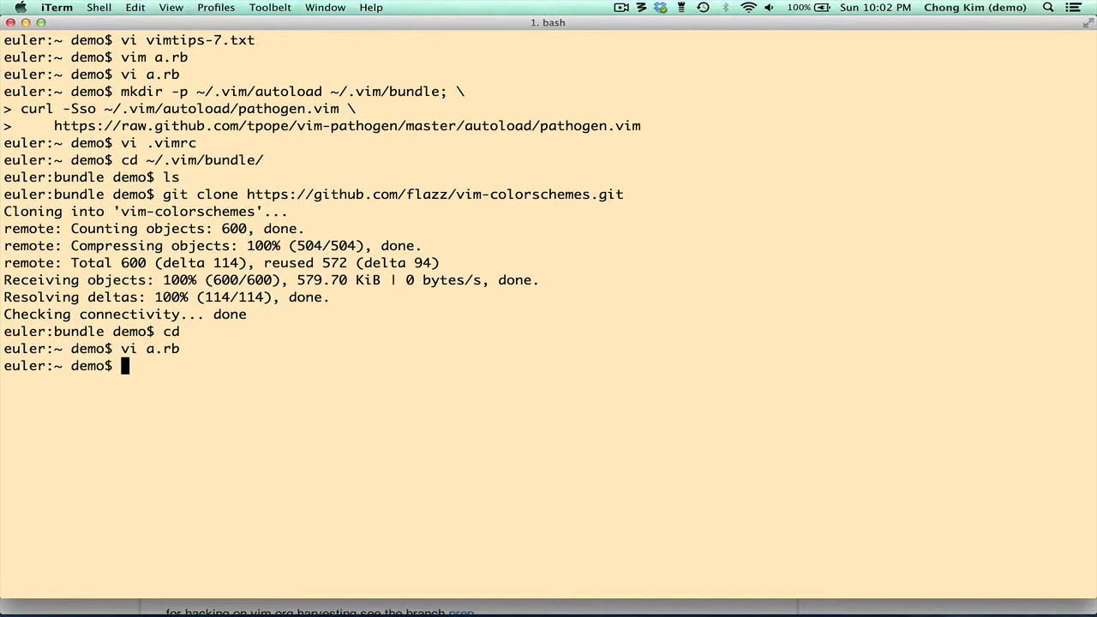
type("gv")
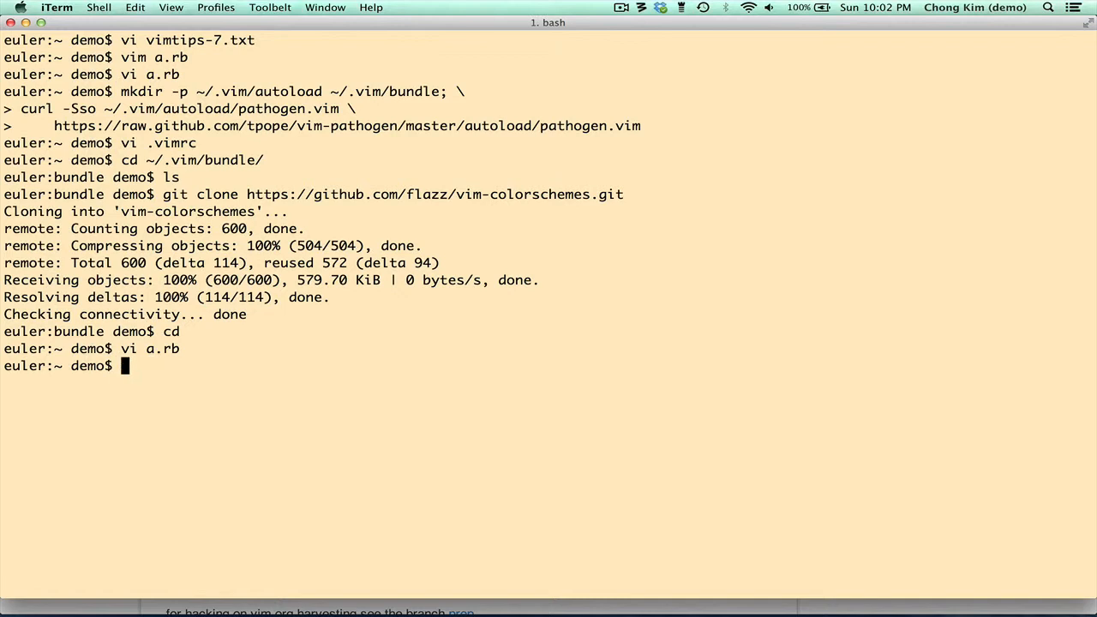
type("gvim a.rb")
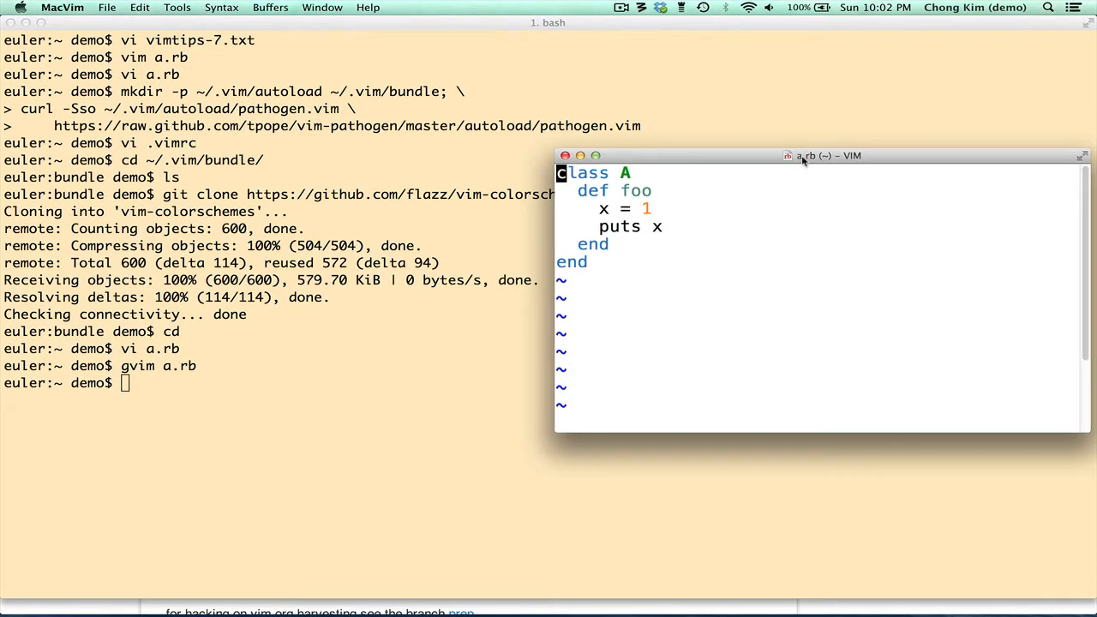
List the cloned color schemes, try 'may…' then BlackSea, repositioning the window
type(":color")
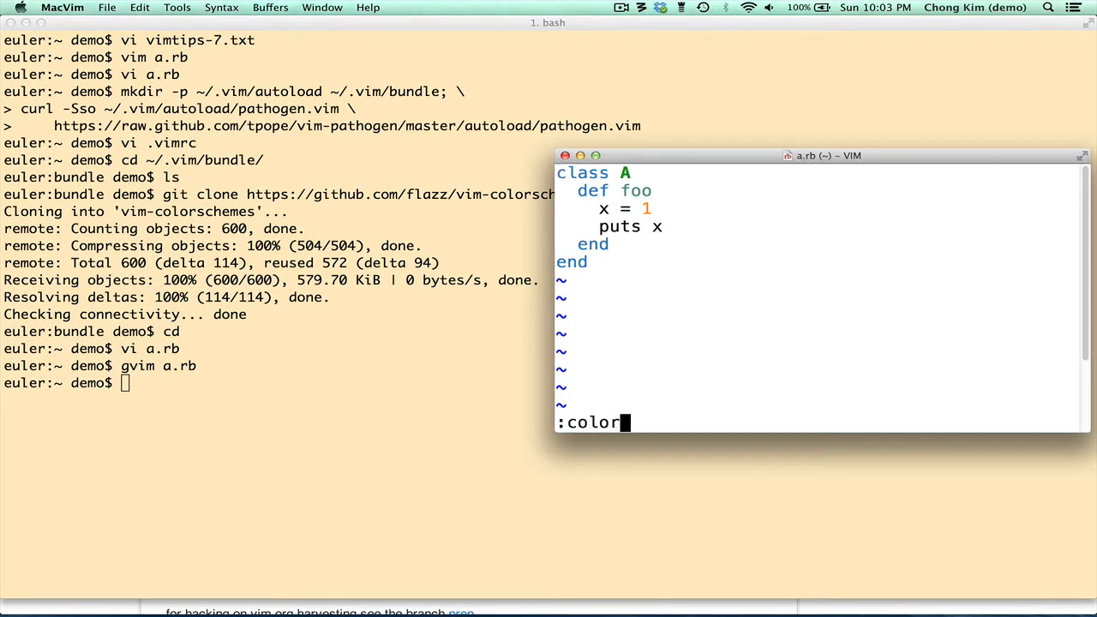
key("BackSpace")
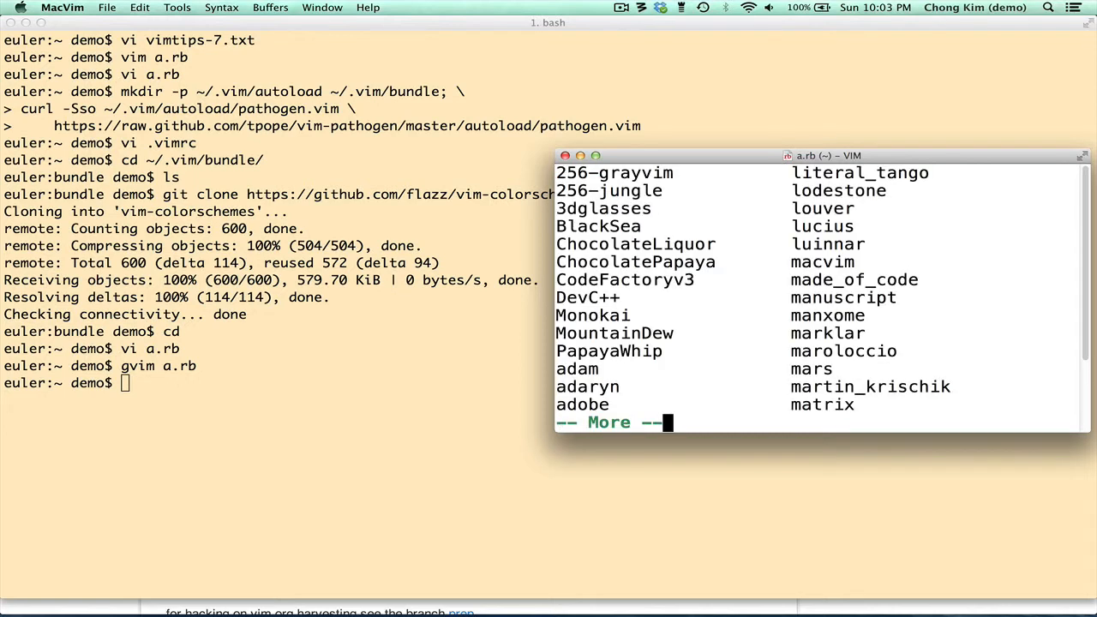
type(":colo may")
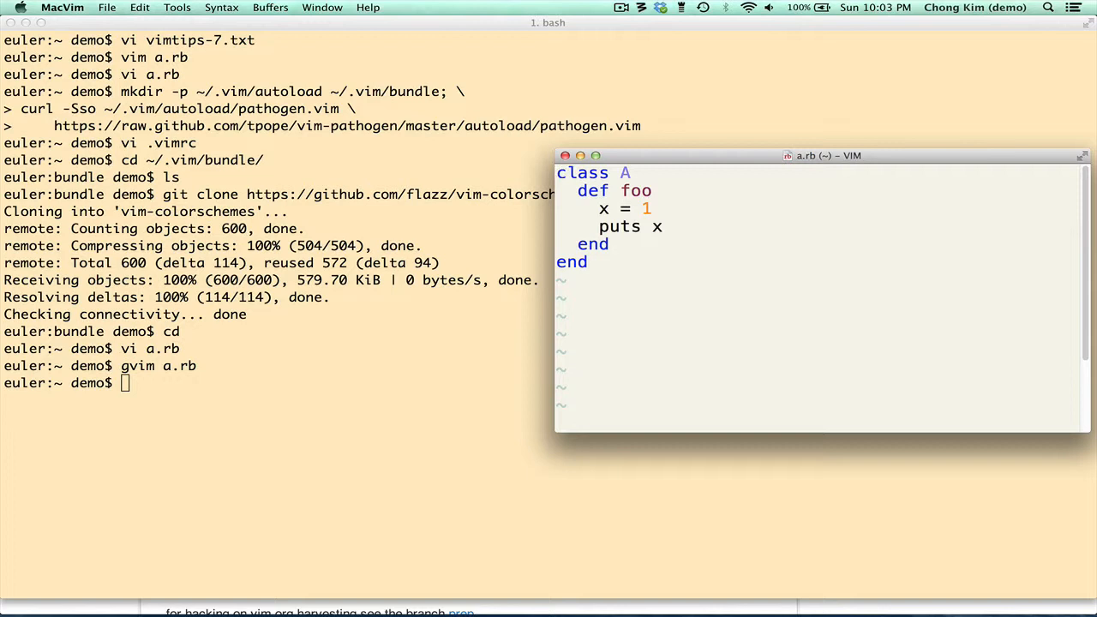
left_click_drag(822, 155, 728, 99)
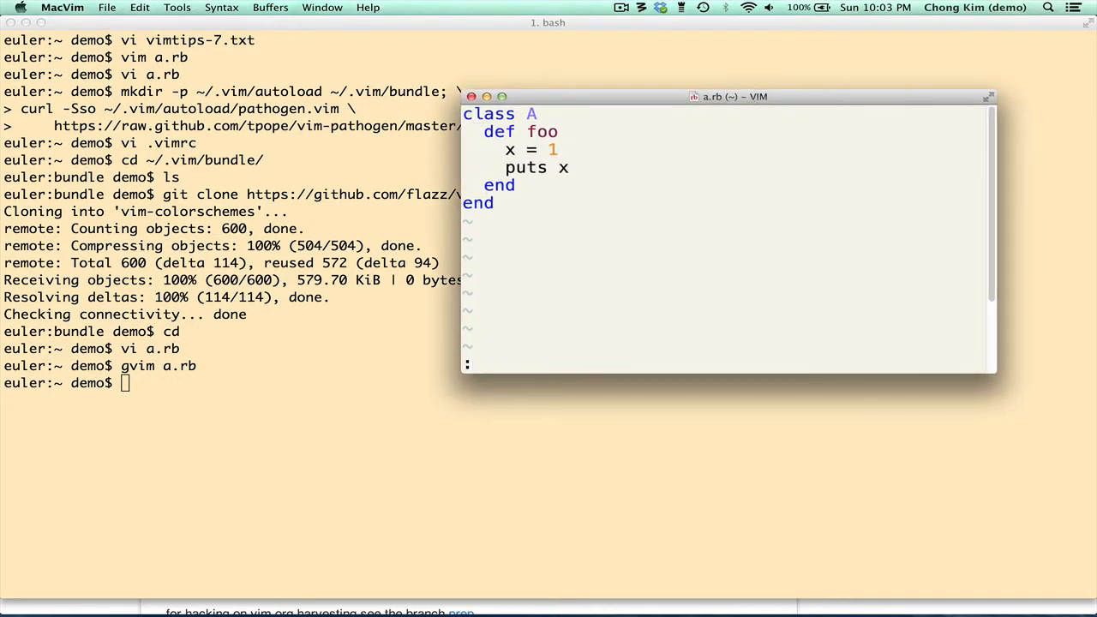
type(":colo Bla")
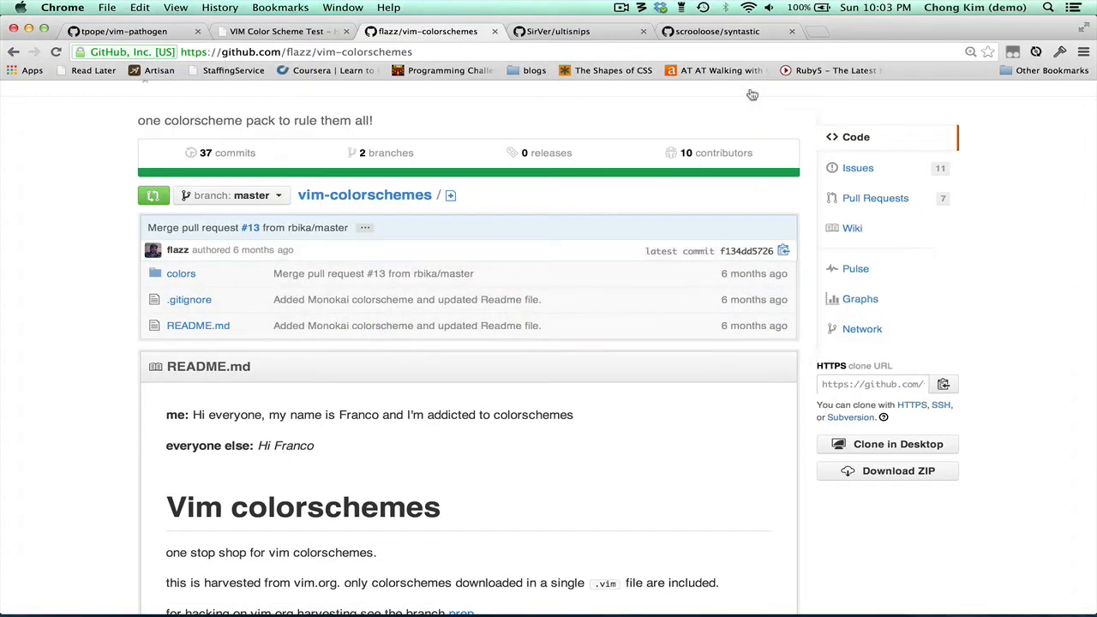
mouse_move(614, 84)
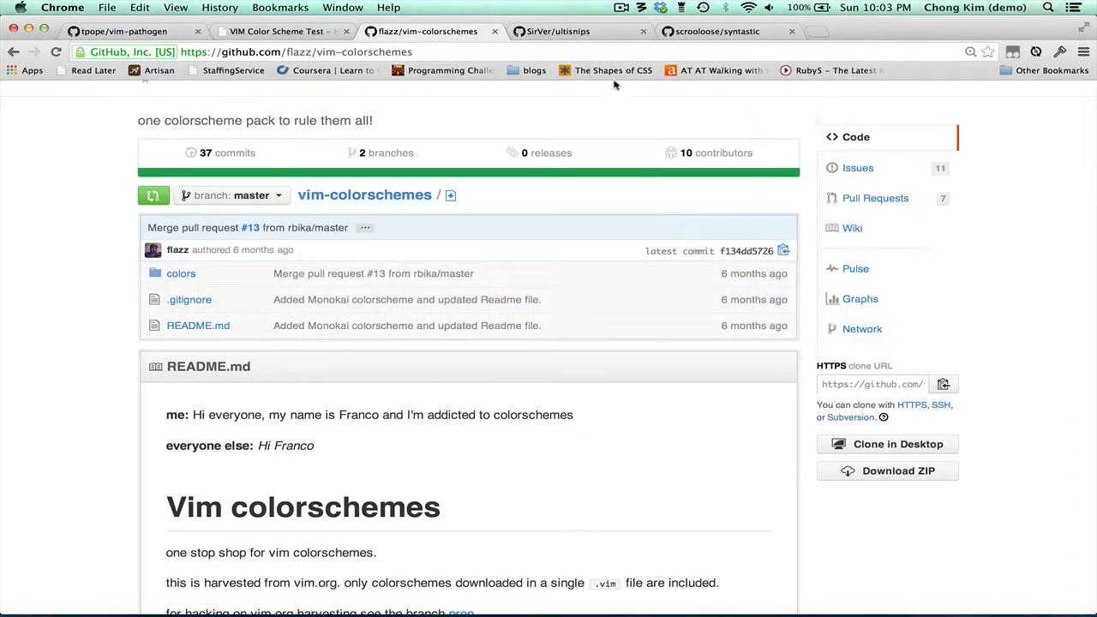
Review the flazz/vim-colorschemes GitHub page, then return to iTerm
left_click(557, 32)
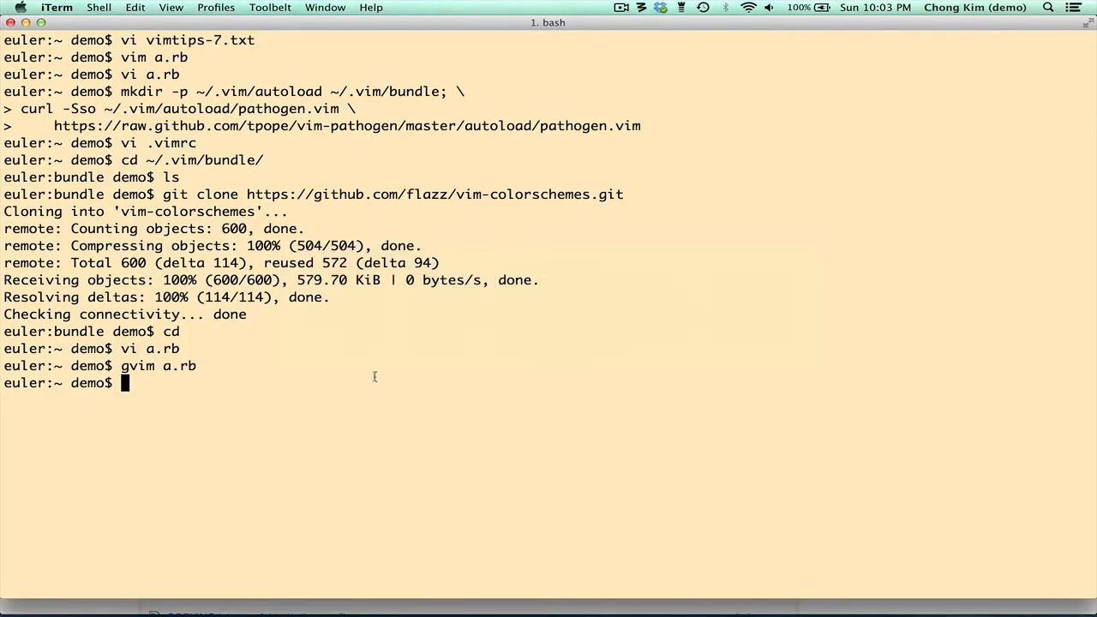
Change into ~/.vim/bundle and start typing a git clone command
type("cd")
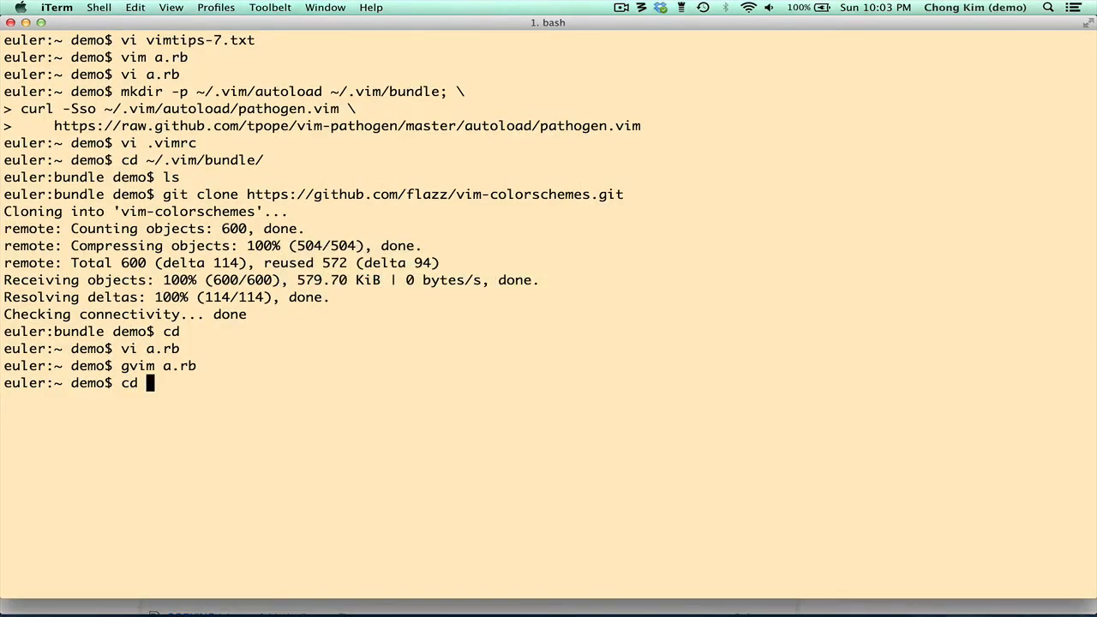
type(".vim/bundle/")
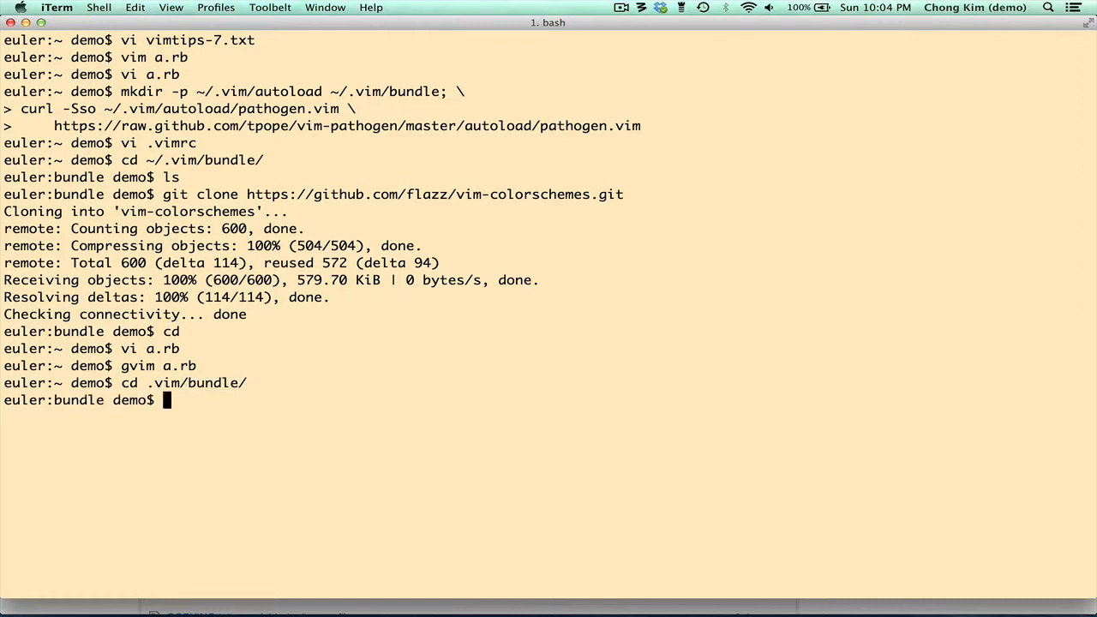
type("git cl")
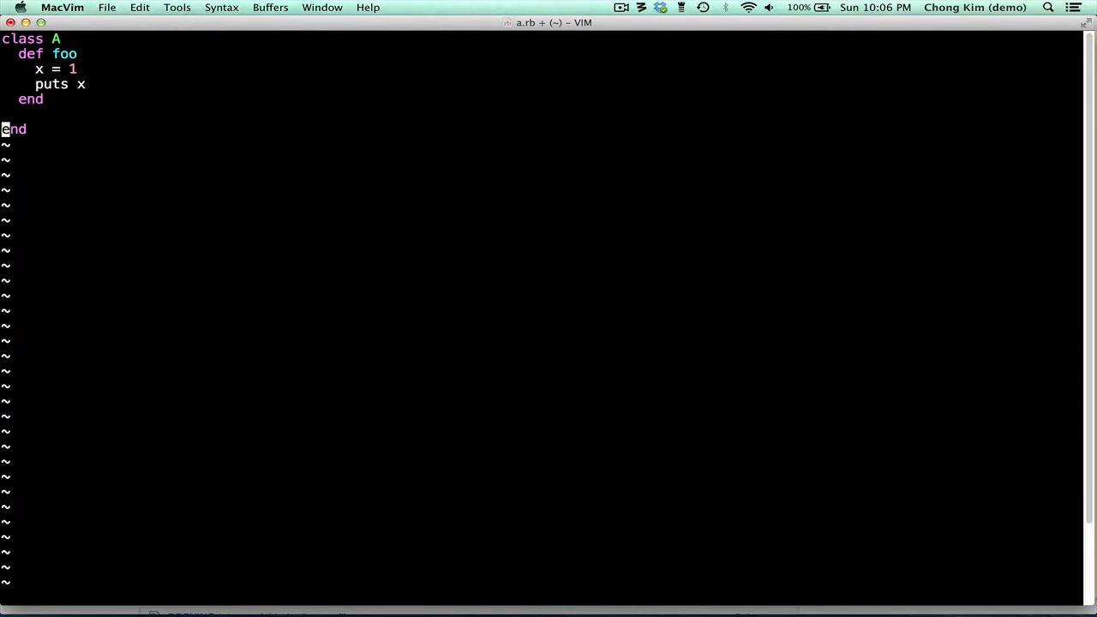
Add method bar(n) to class A via the def snippet, containing x = 1 and puts x
key("O")
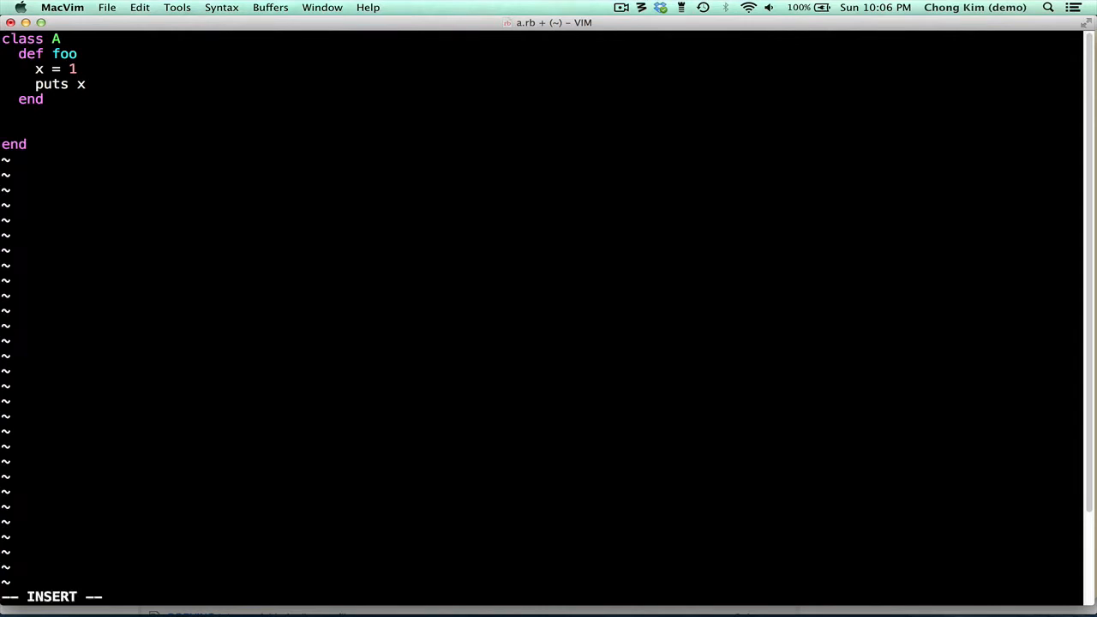
type("def function_name *args")
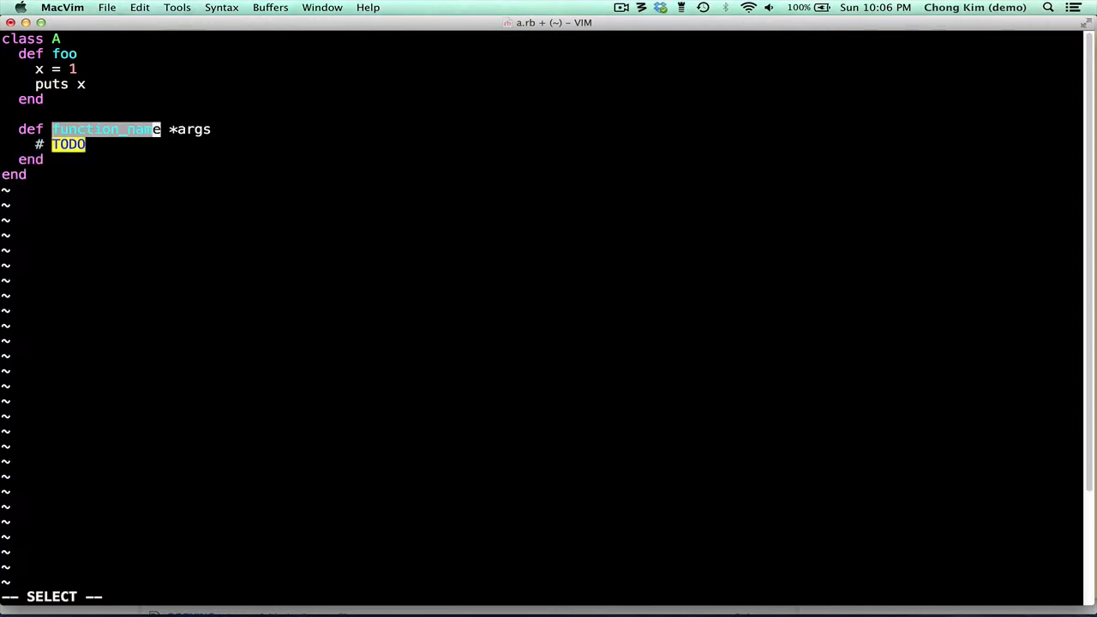
type("foo(n")
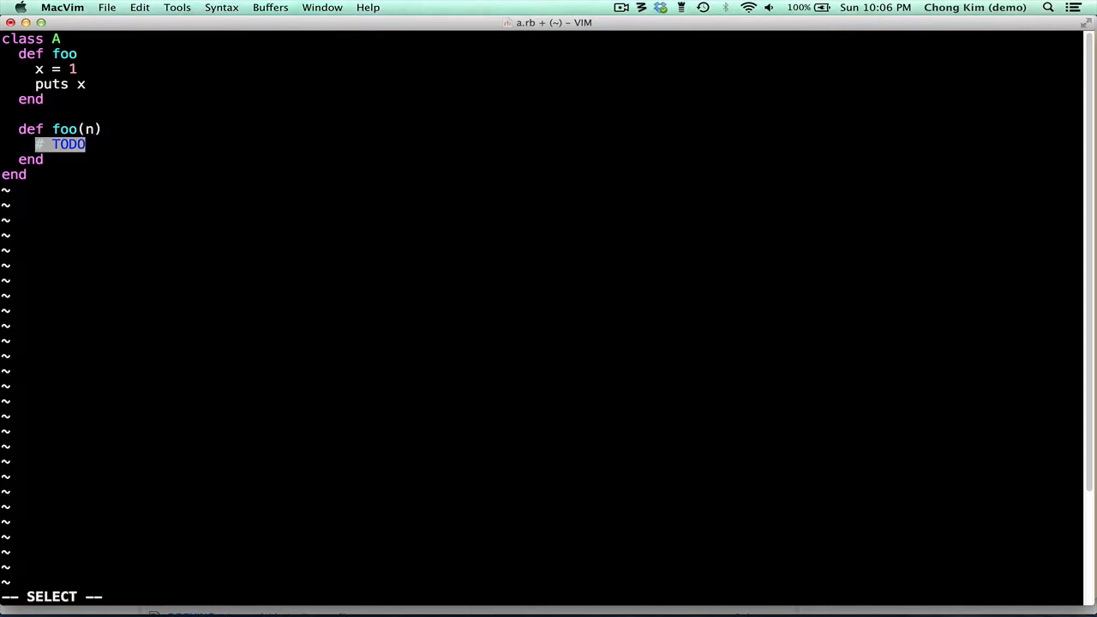
type("x = 1")
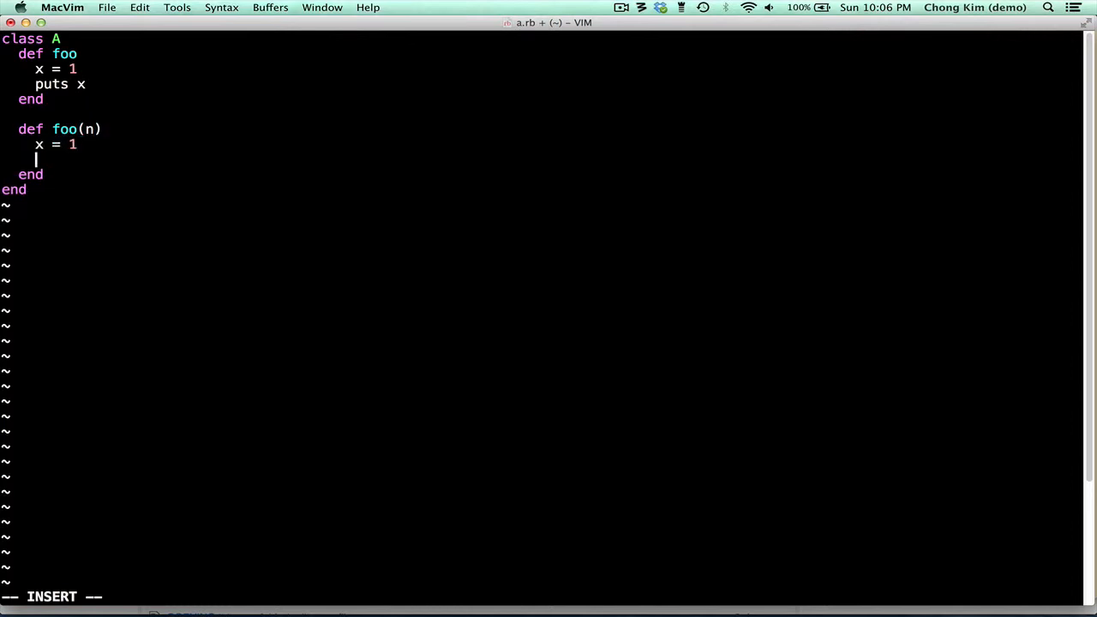
type("puts x")
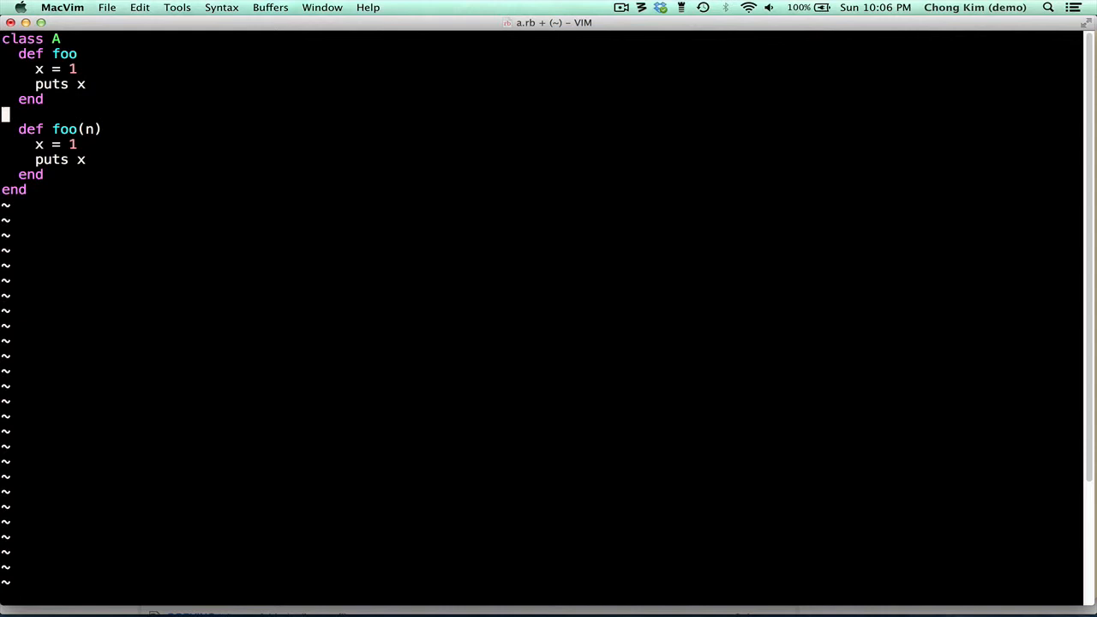
type("bar")
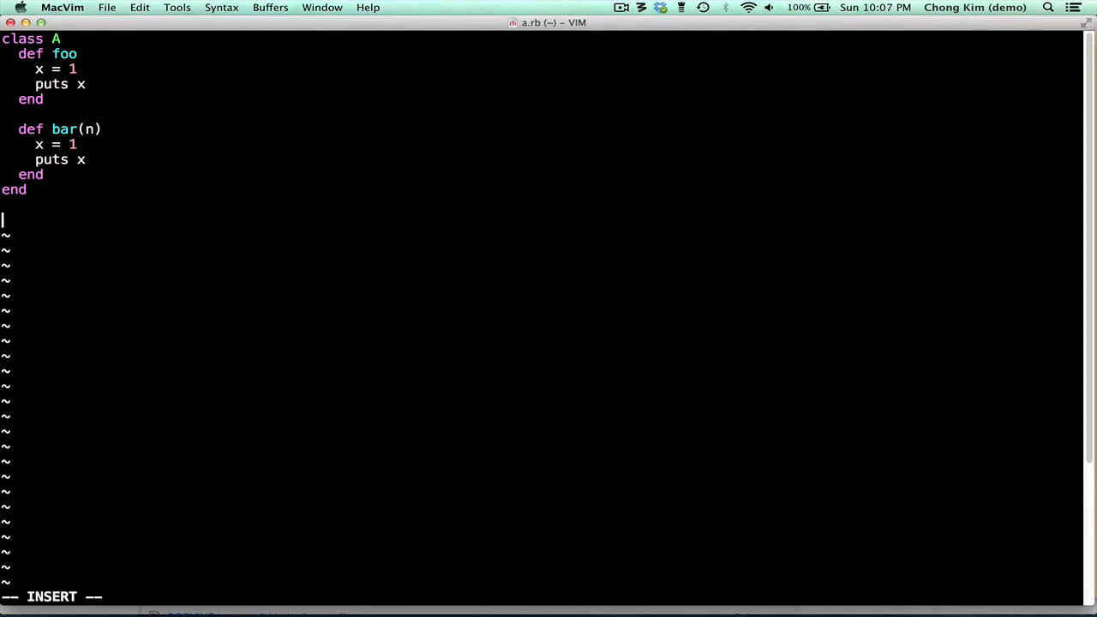
Open ruby.snippets with :UltiSnipsEdit and start a snippet with trigger hello, description 'says hello'
key("Escape")
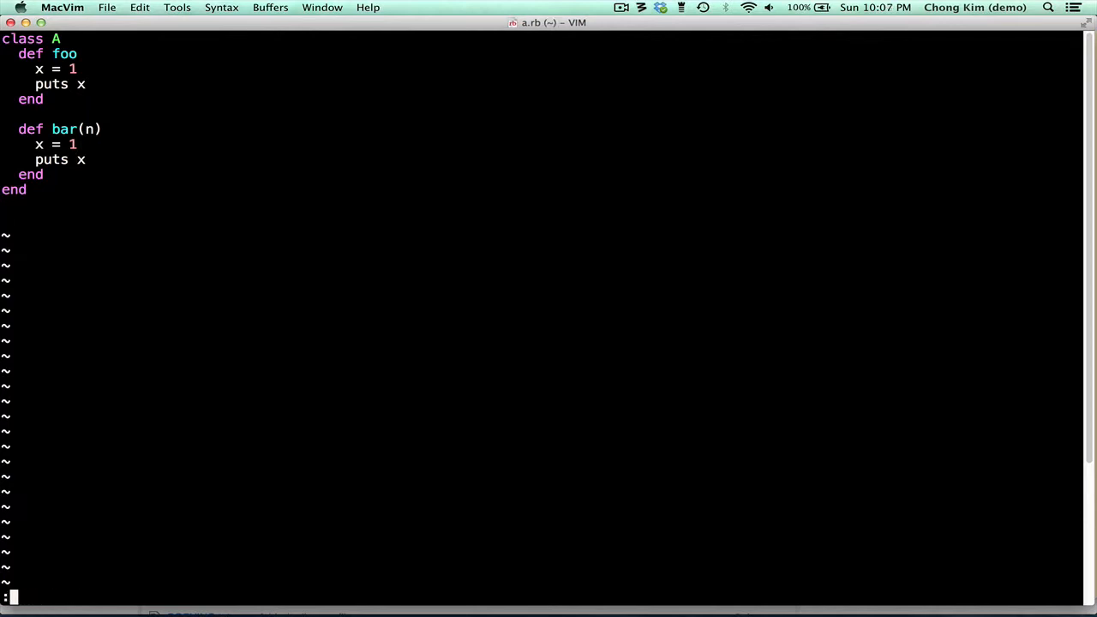
type("UltiSnipsEdit")
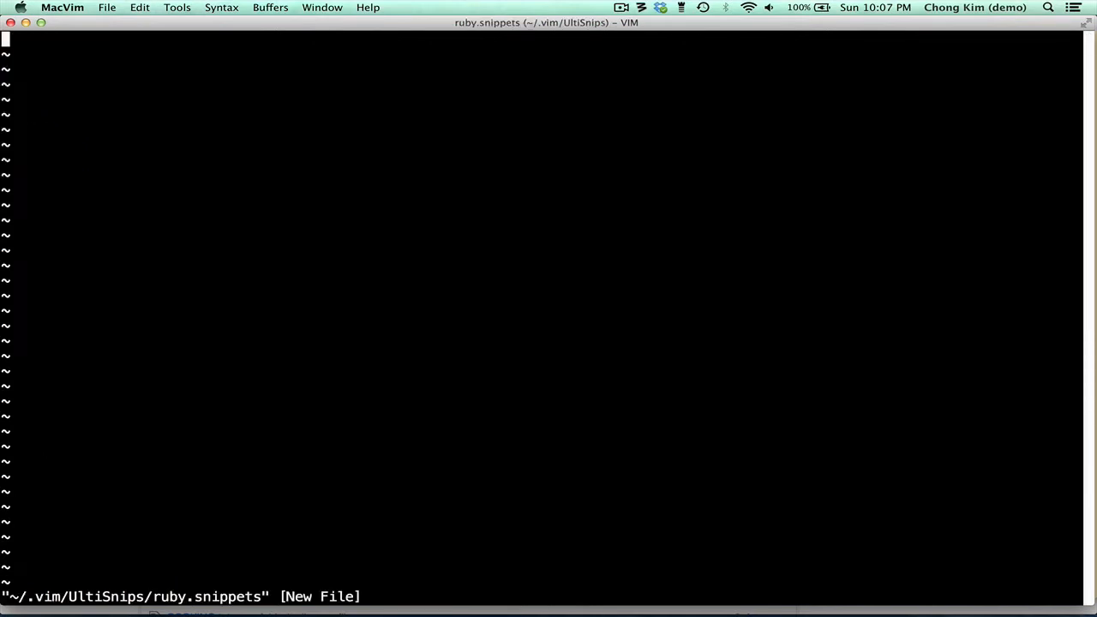
type("snip")
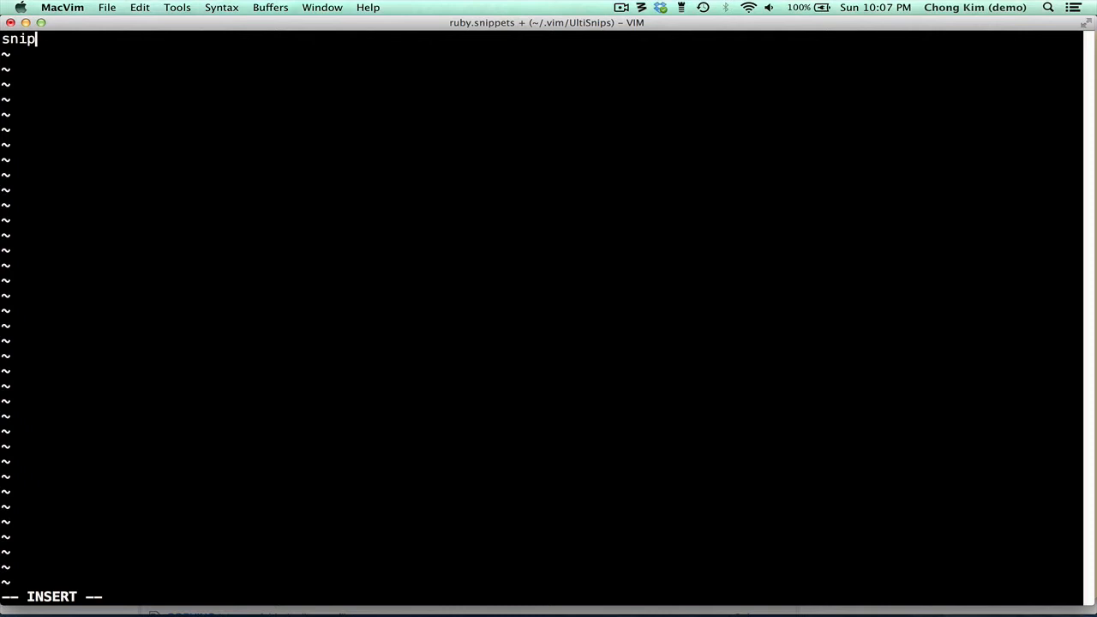
key("Tab")
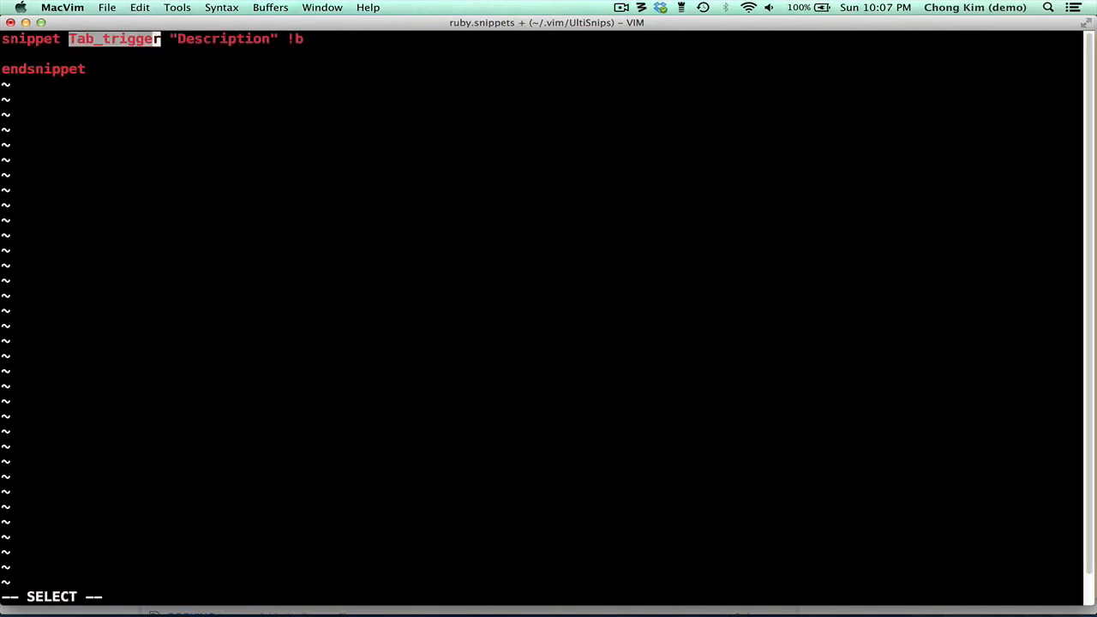
type("hello")
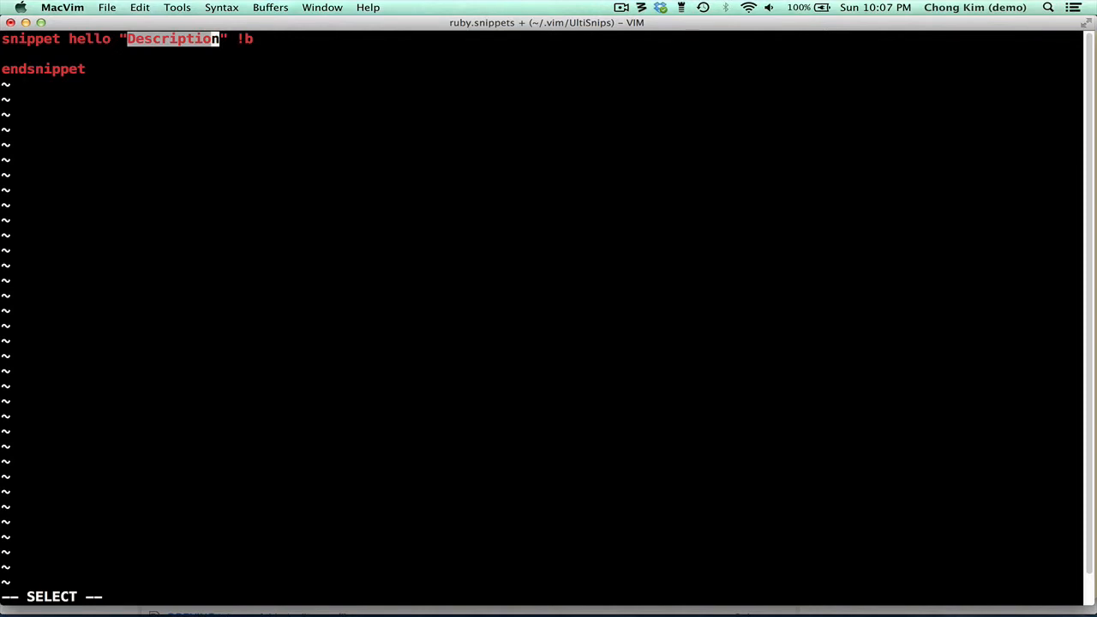
type("says hello")
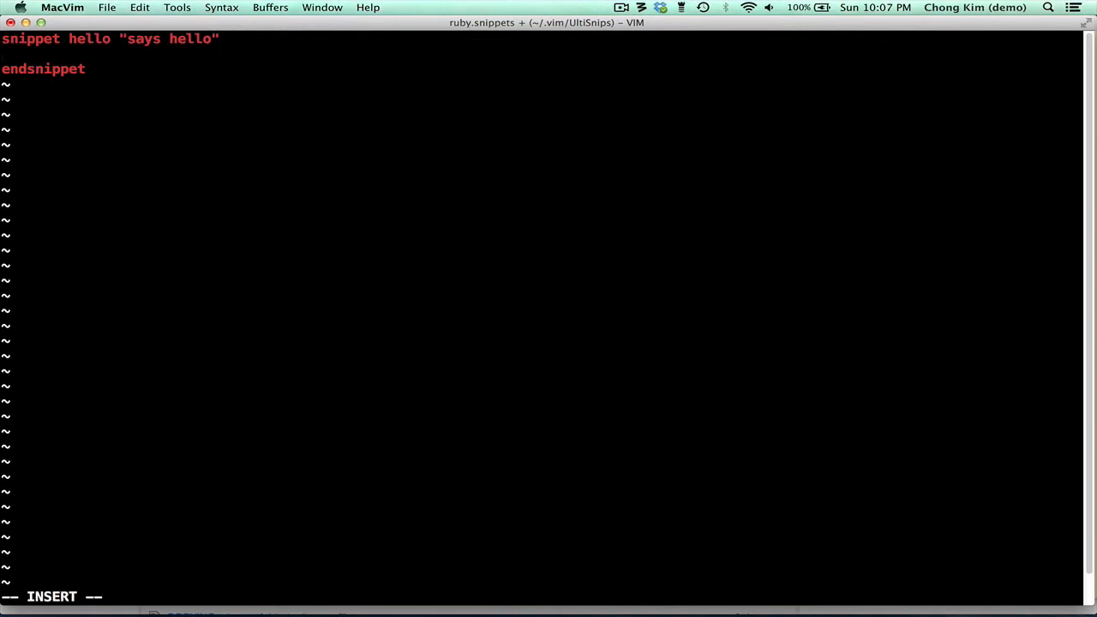
Give the hello snippet the body "hello there"
type("\"hello there")
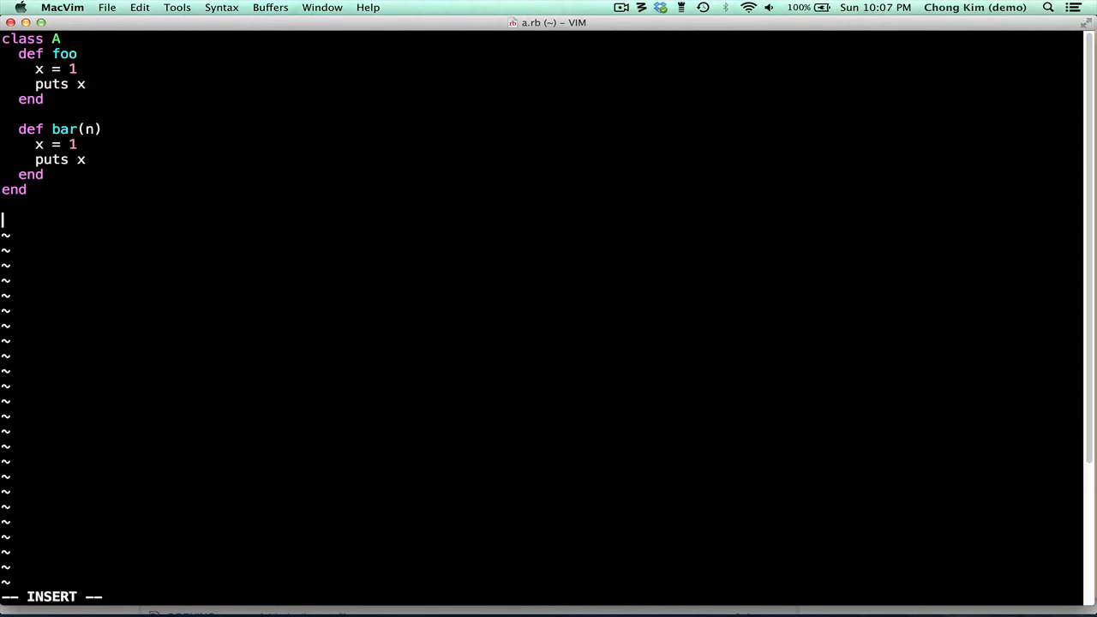
type("\"hello there\"")
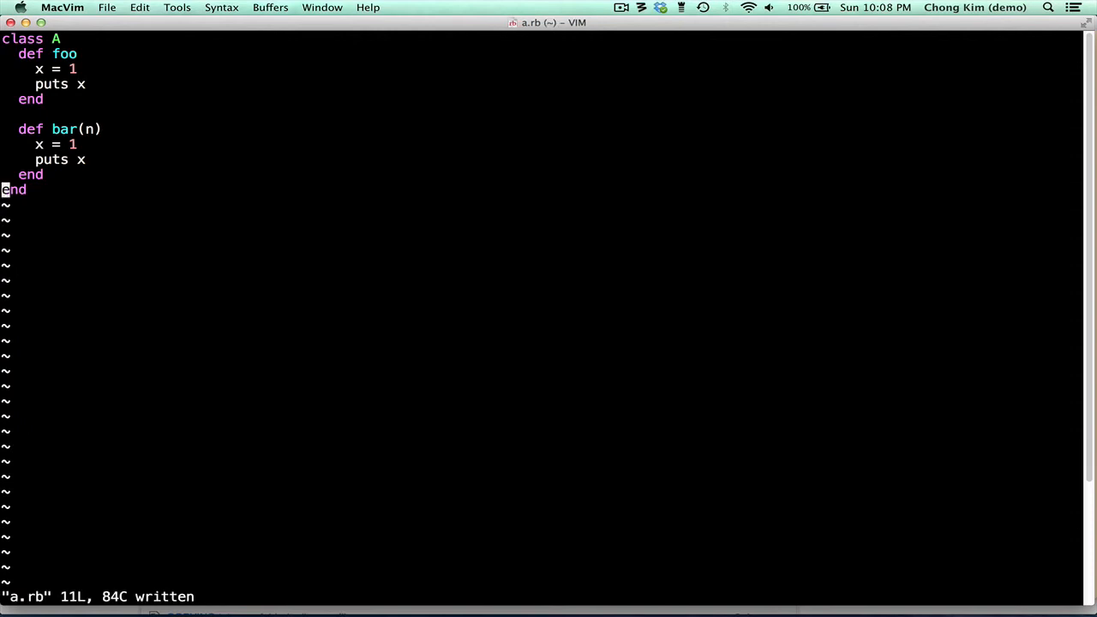
key("cmd+tab")
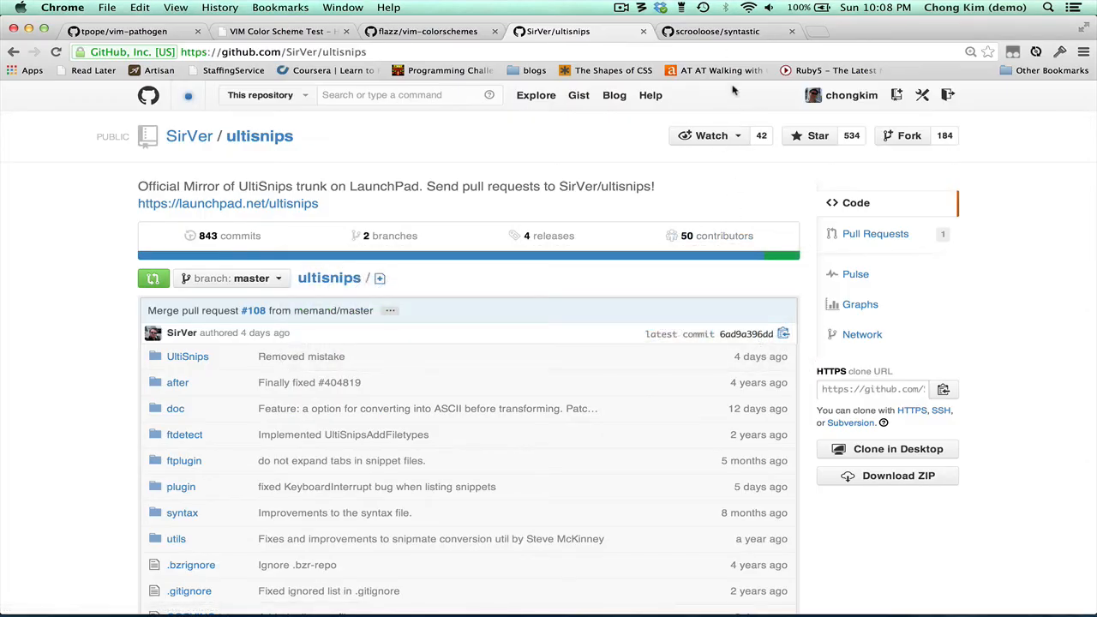
Switch to the scrooloose/syntastic GitHub repository tab to get its HTTPS clone URL
left_click(716, 32)
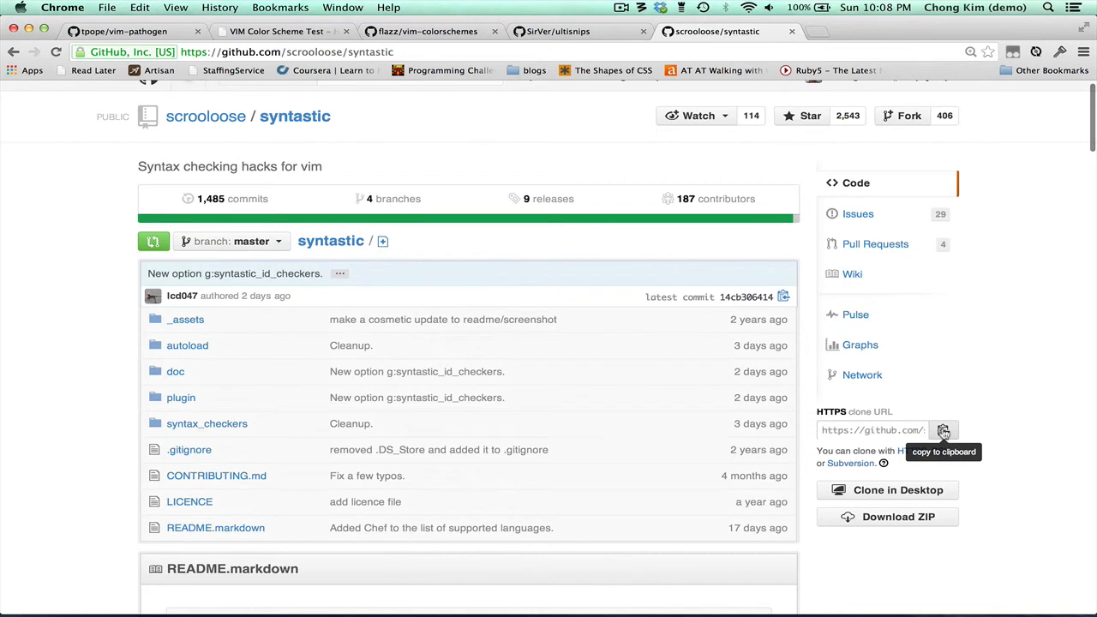
mouse_move(862, 374)
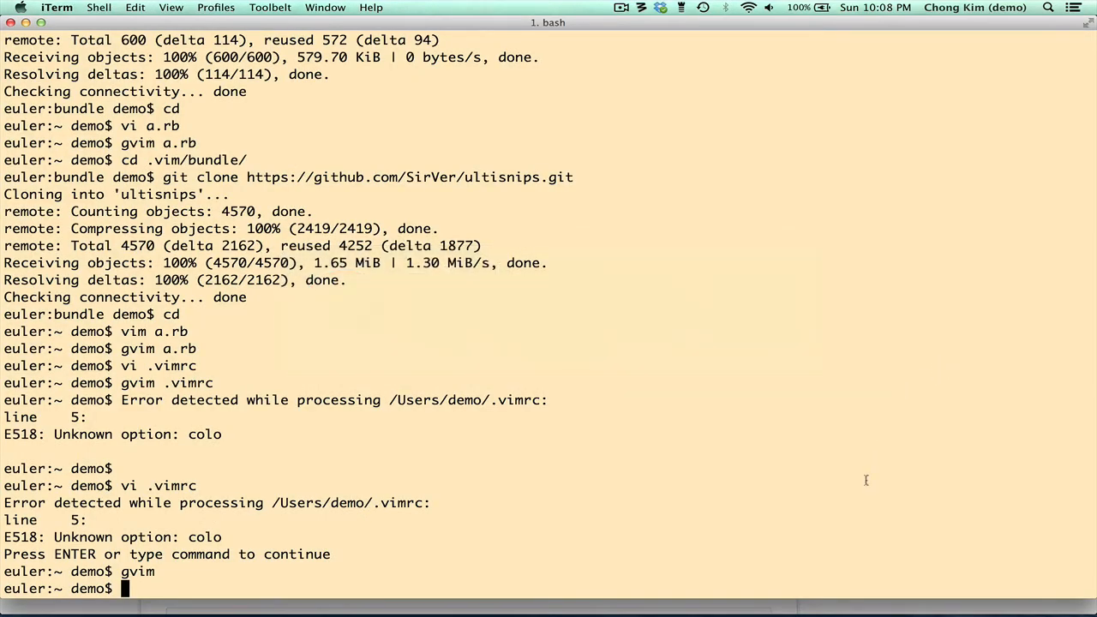
type("cd .vim")
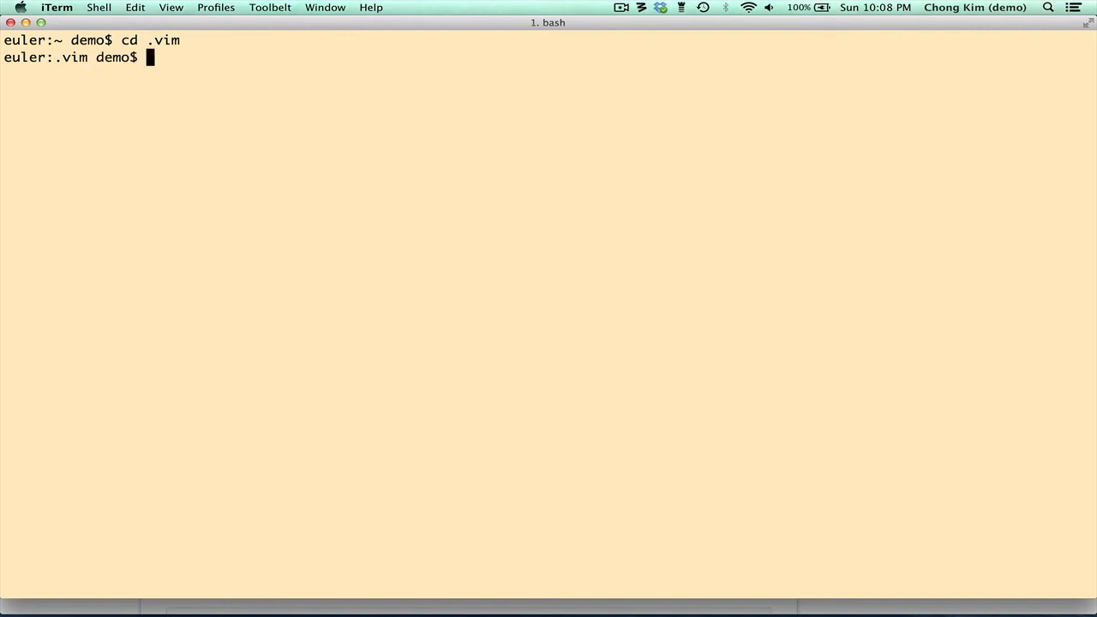
type("cd vim")
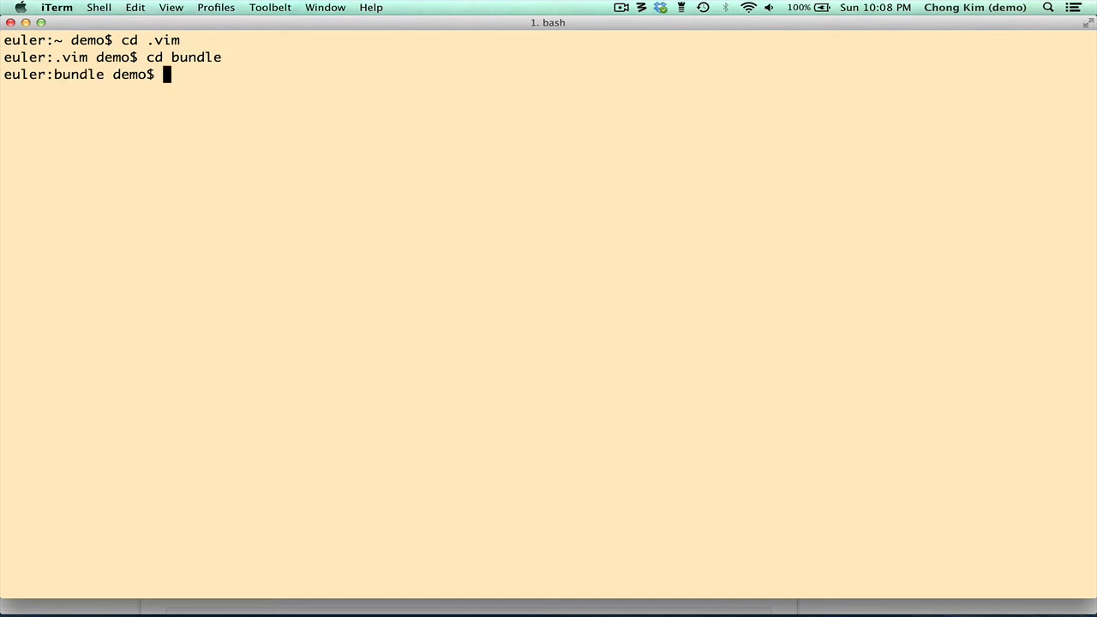
type("git clone https://github.com/scrooloose/syntastic.git")
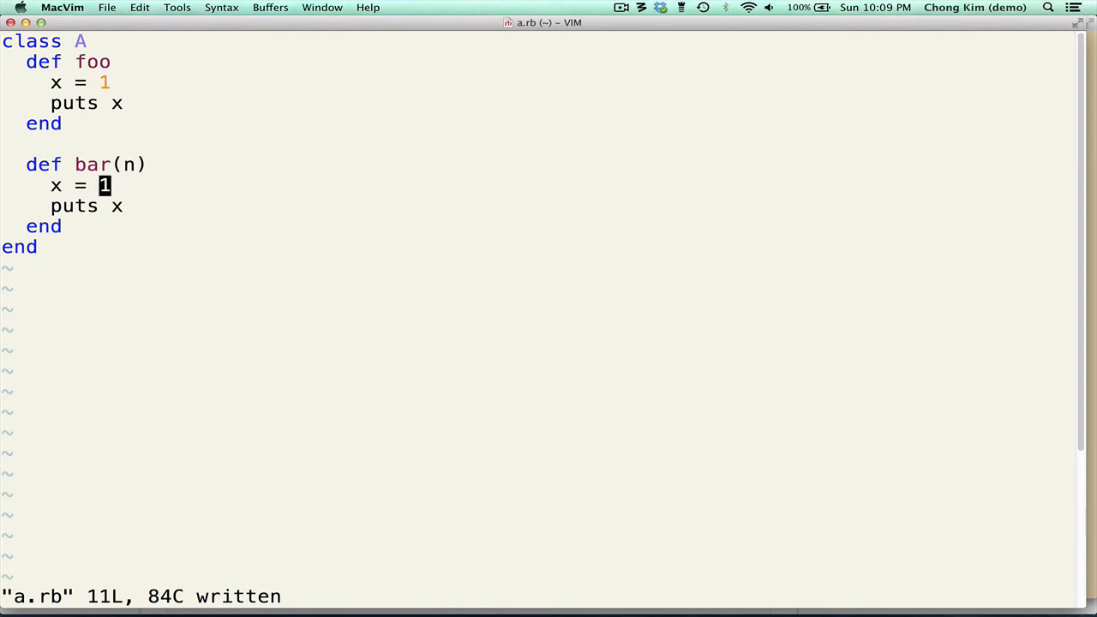
Insert a broken 'foo)' line after x = 1 in bar and save with :w
key("o")
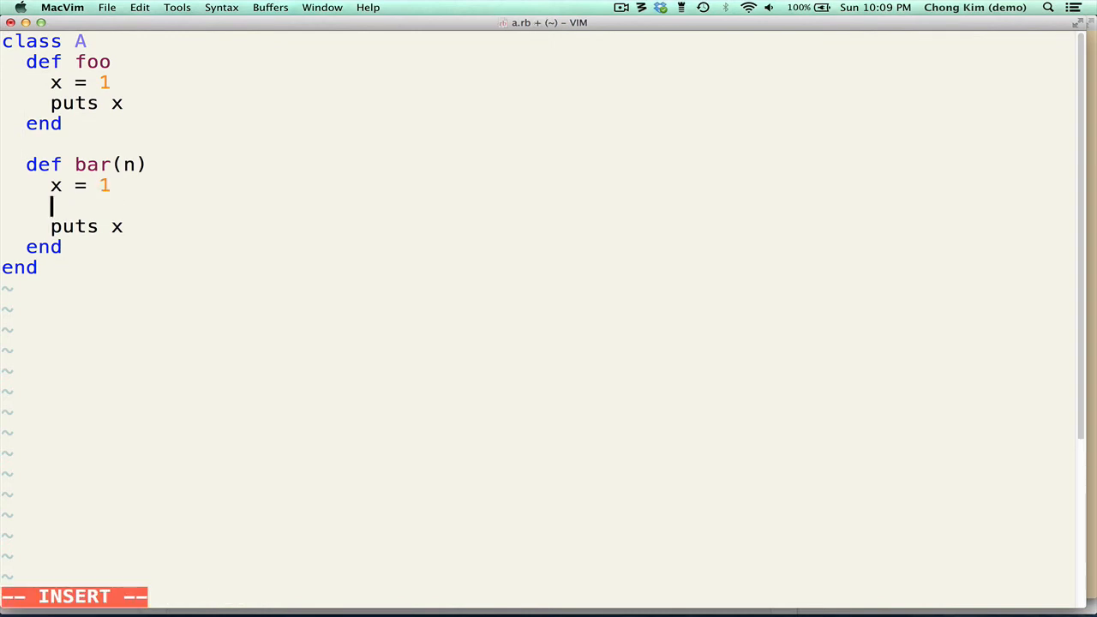
type("foo")
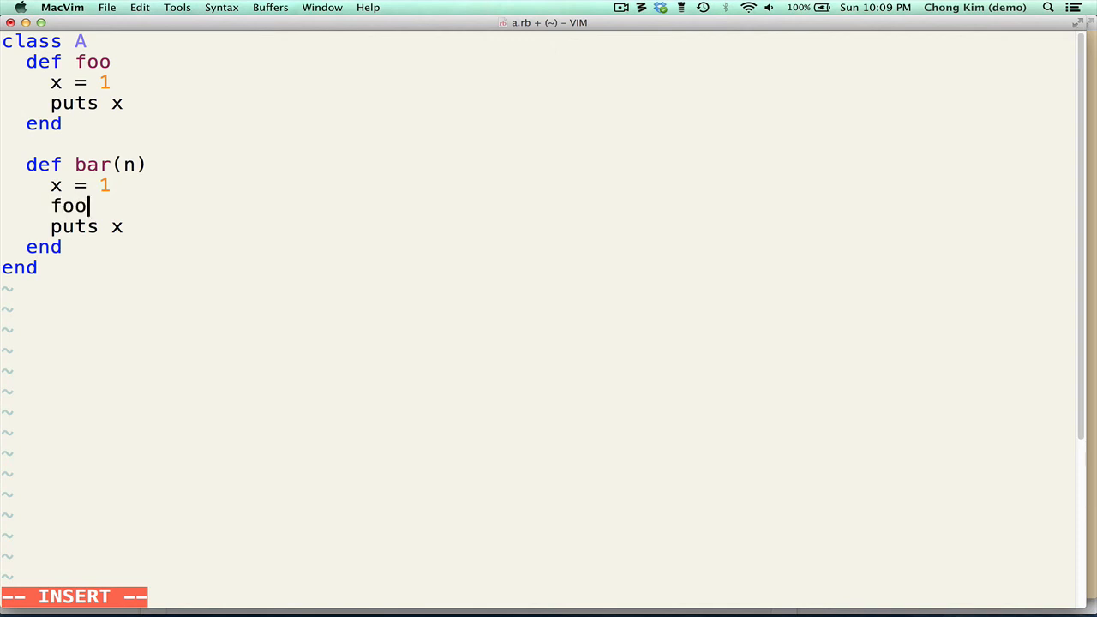
type(")")
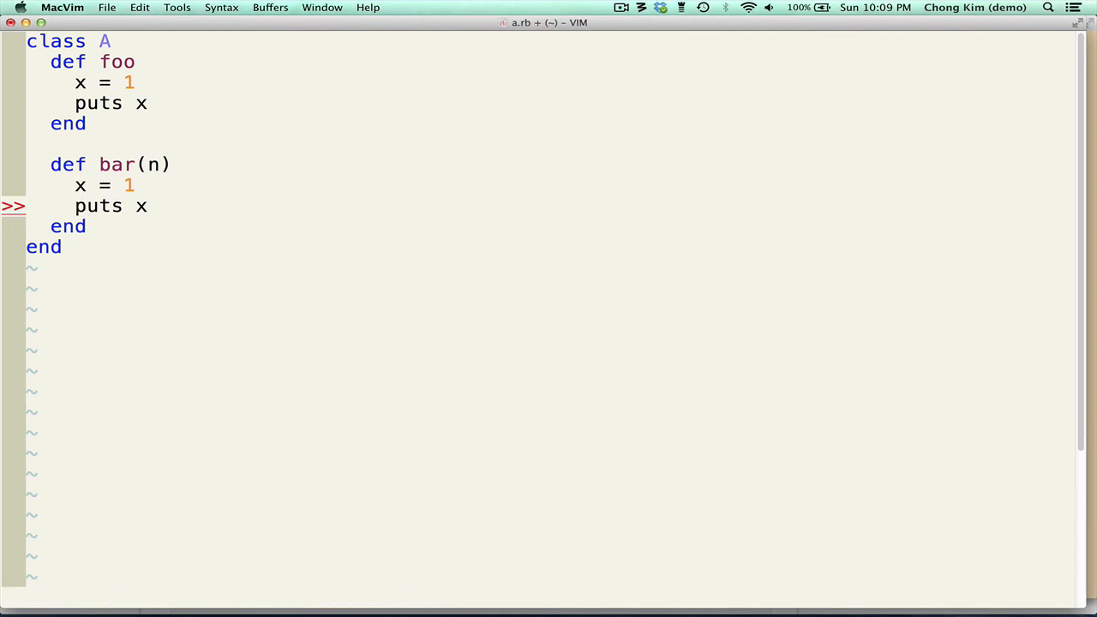
type(":w")
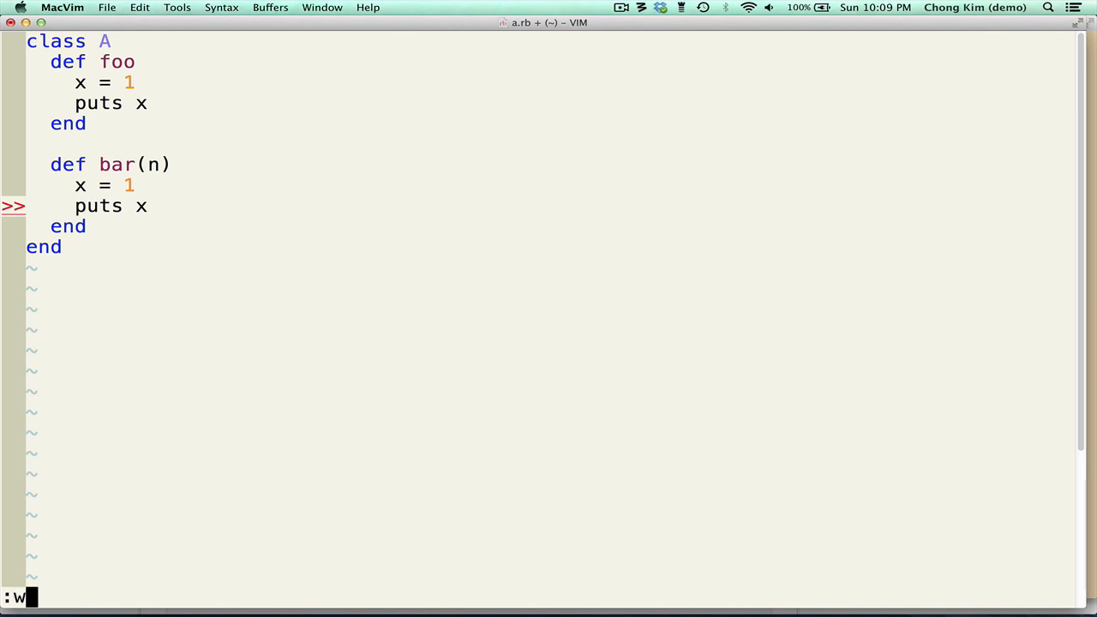